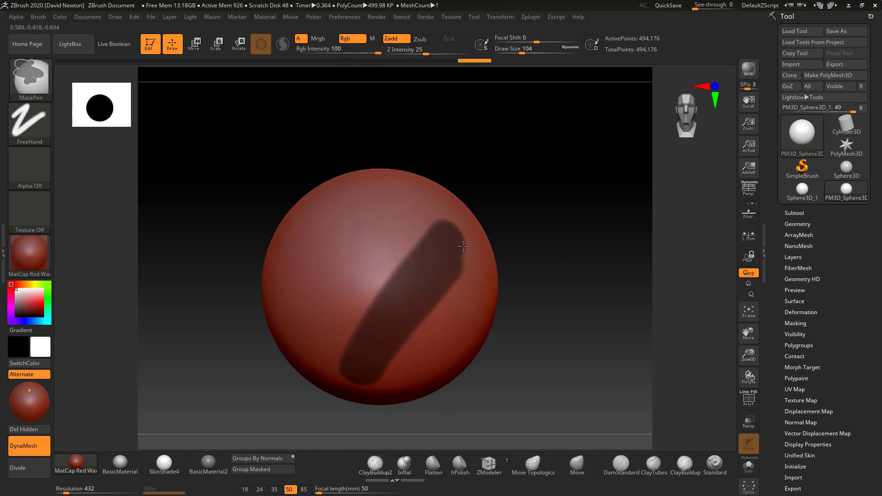
Mask strokes across the sphere, then pull the unmasked surface into a diagonal fold with the Move brush
{"action": "left_click_drag", "start_coordinate": [462, 246], "coordinate": [406, 356]}
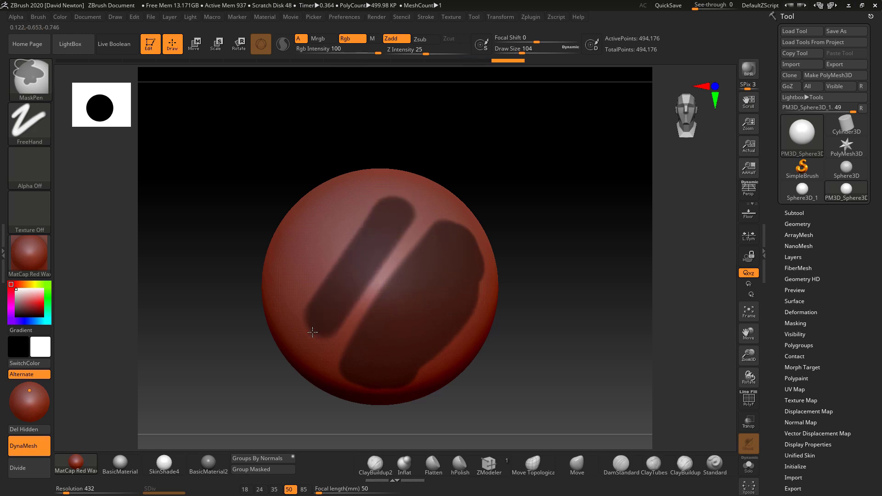
{"action": "left_click_drag", "start_coordinate": [311, 331], "coordinate": [298, 237]}
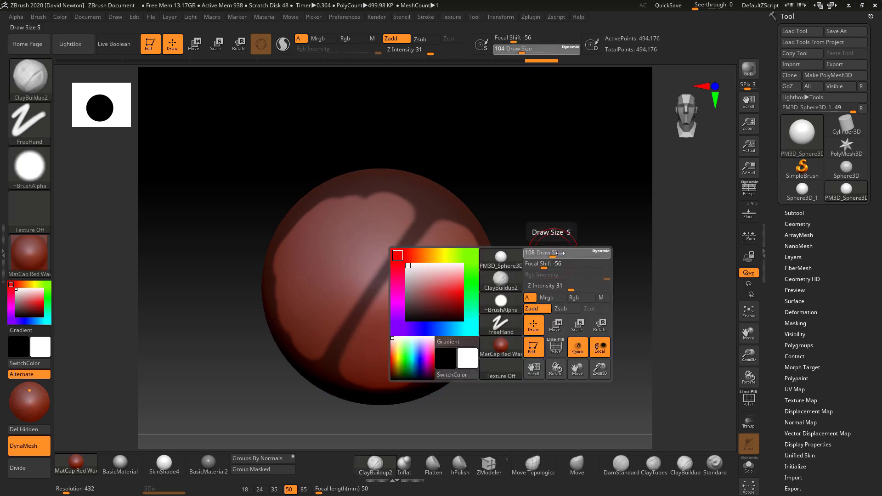
{"action": "left_click", "coordinate": [576, 465]}
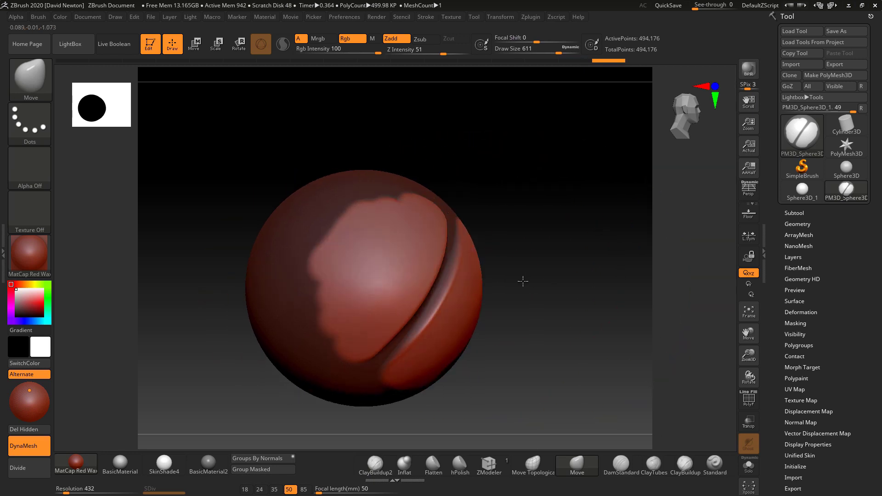
{"action": "left_click_drag", "start_coordinate": [522, 281], "coordinate": [445, 298]}
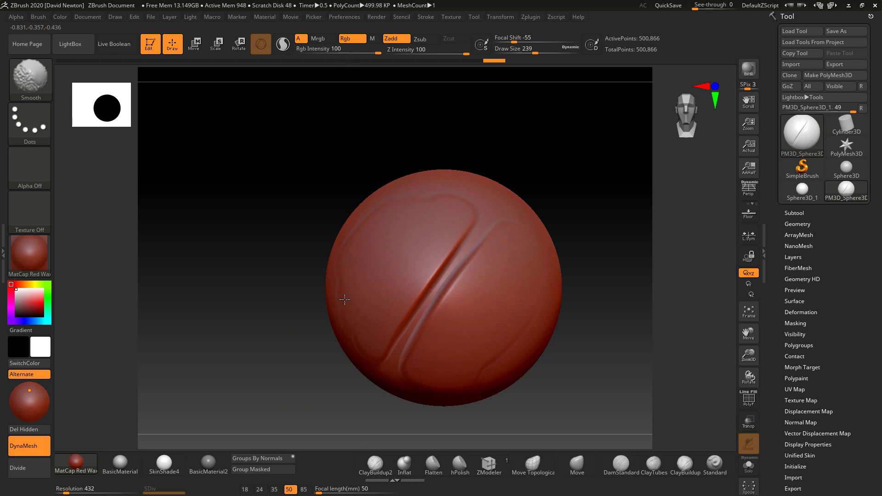
{"action": "mouse_move", "coordinate": [369, 216]}
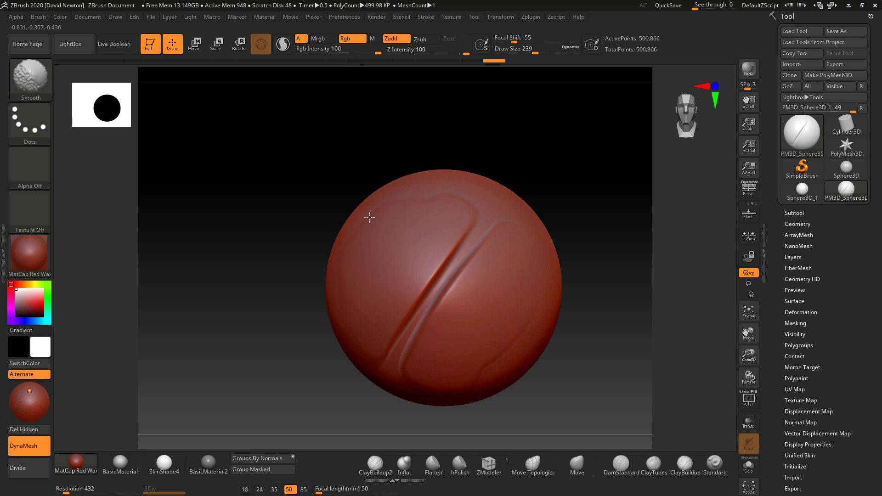
{"action": "mouse_move", "coordinate": [363, 219]}
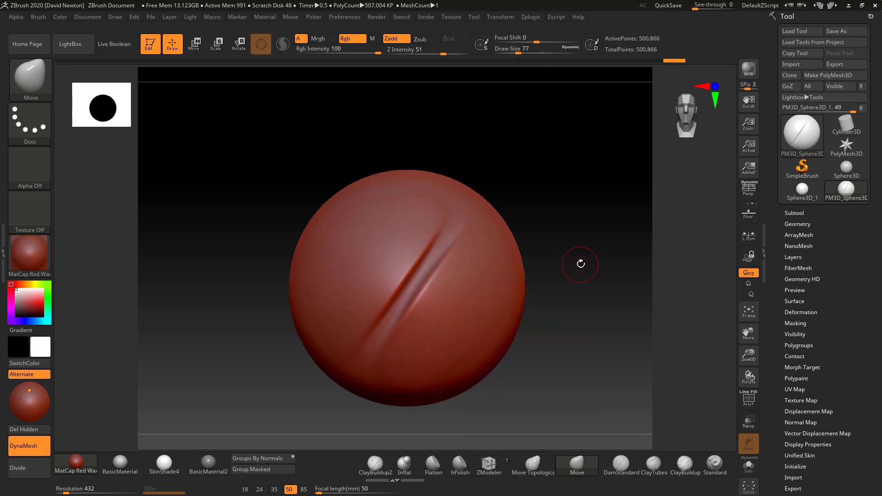
{"action": "mouse_move", "coordinate": [684, 465]}
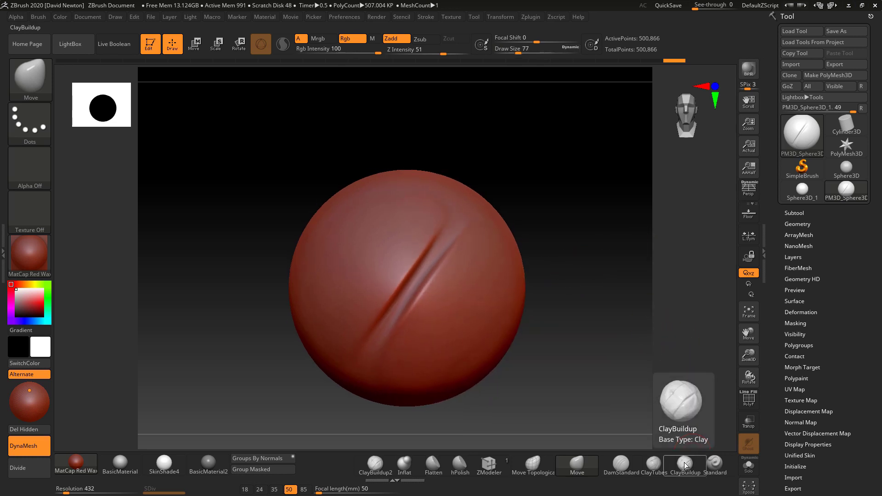
Switch to ClayBuildup, build clay along the diagonal crease and lower its Z intensity to 7
{"action": "left_click", "coordinate": [683, 462]}
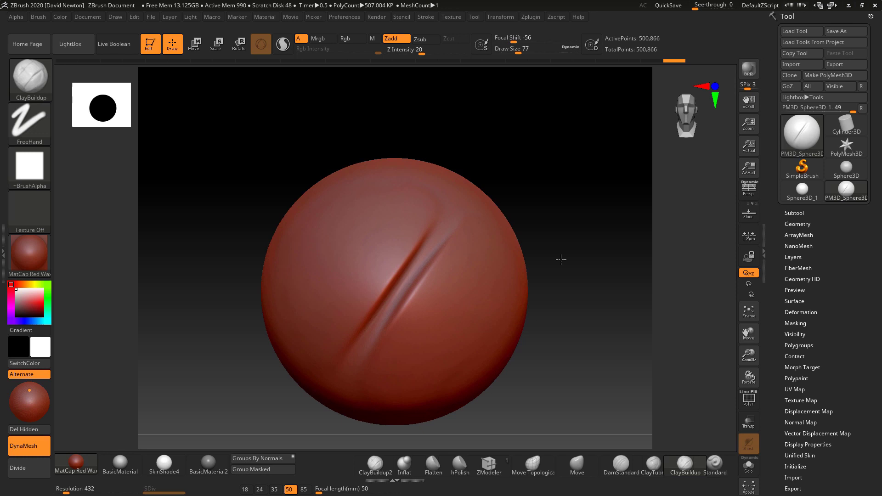
{"action": "left_click_drag", "start_coordinate": [395, 295], "coordinate": [394, 294]}
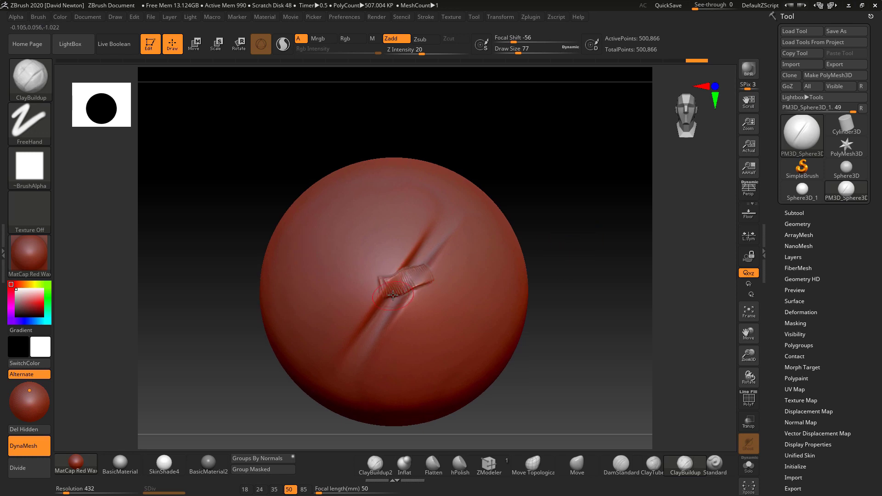
{"action": "left_click_drag", "start_coordinate": [394, 295], "coordinate": [382, 393]}
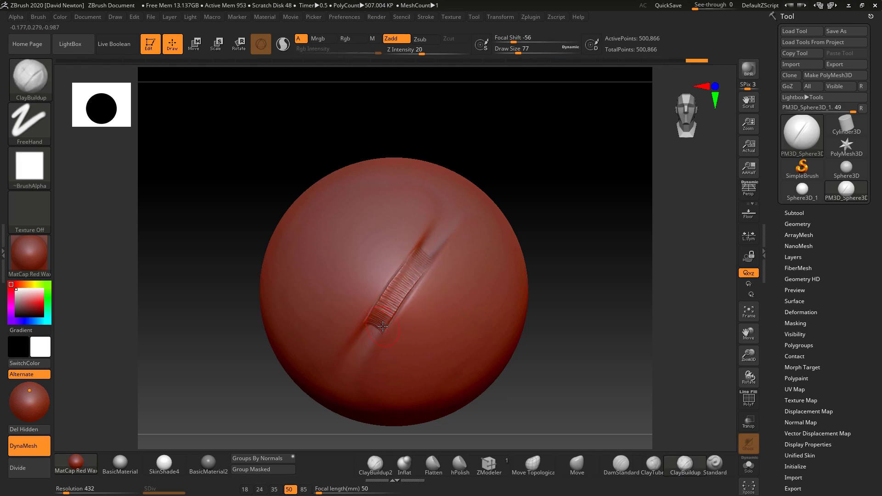
{"action": "left_click_drag", "start_coordinate": [383, 329], "coordinate": [416, 269]}
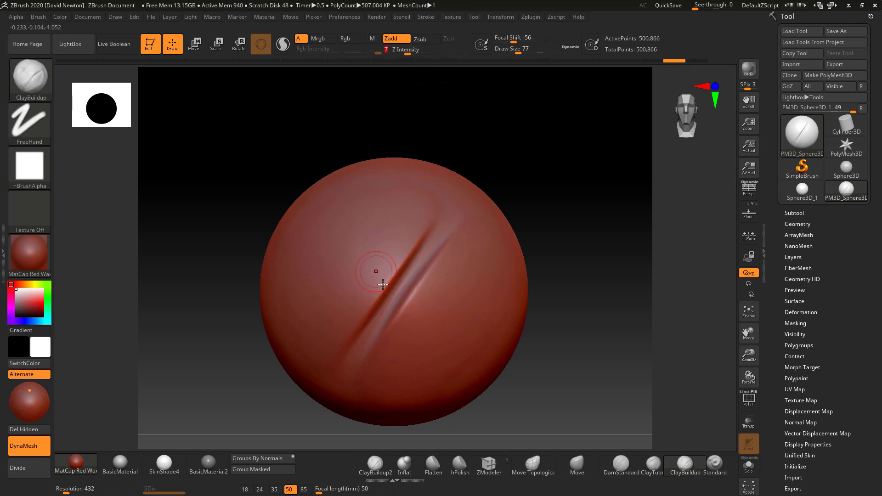
{"action": "left_click_drag", "start_coordinate": [376, 268], "coordinate": [411, 274]}
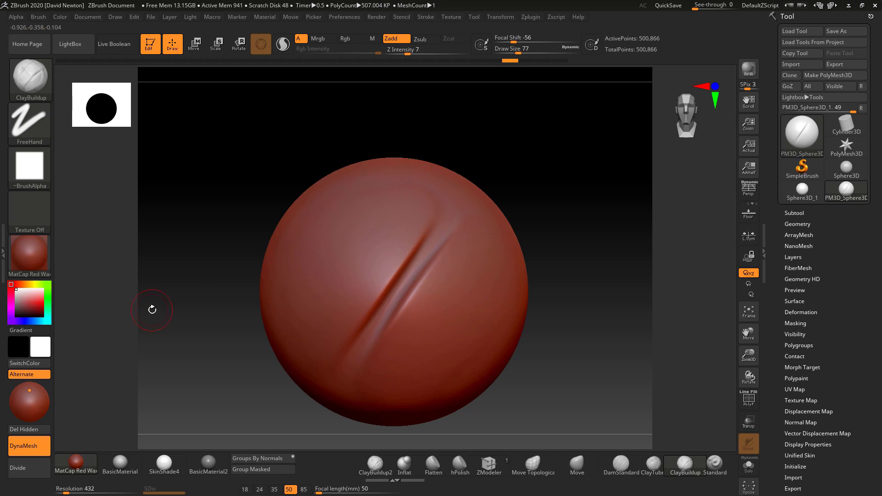
{"action": "mouse_move", "coordinate": [76, 281]}
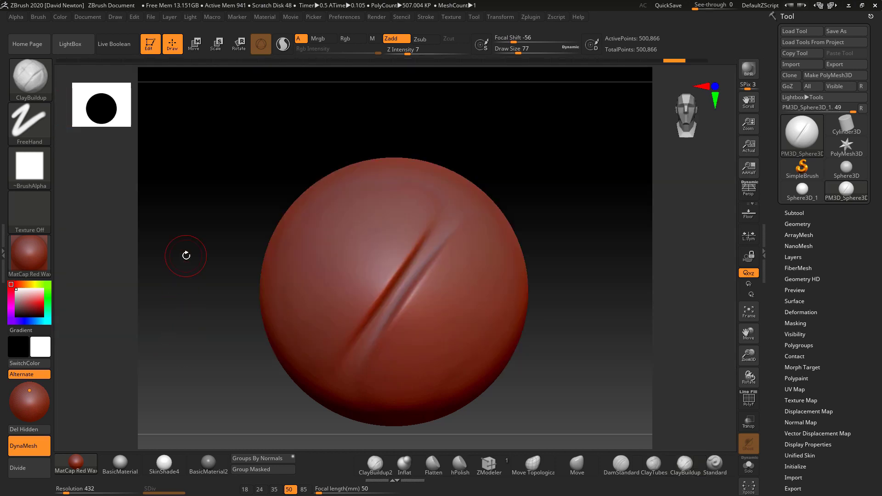
{"action": "mouse_move", "coordinate": [29, 169]}
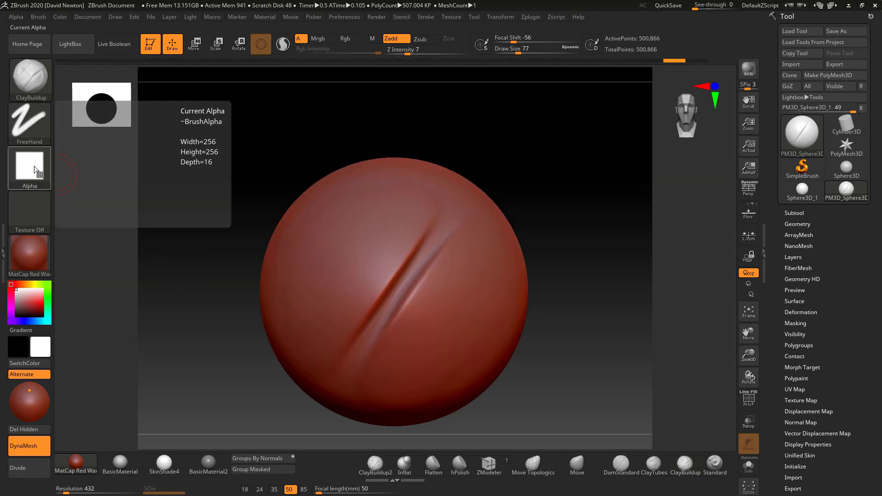
Swap the clay brush's square alpha for the soft round Alpha 06
{"action": "left_click", "coordinate": [29, 163]}
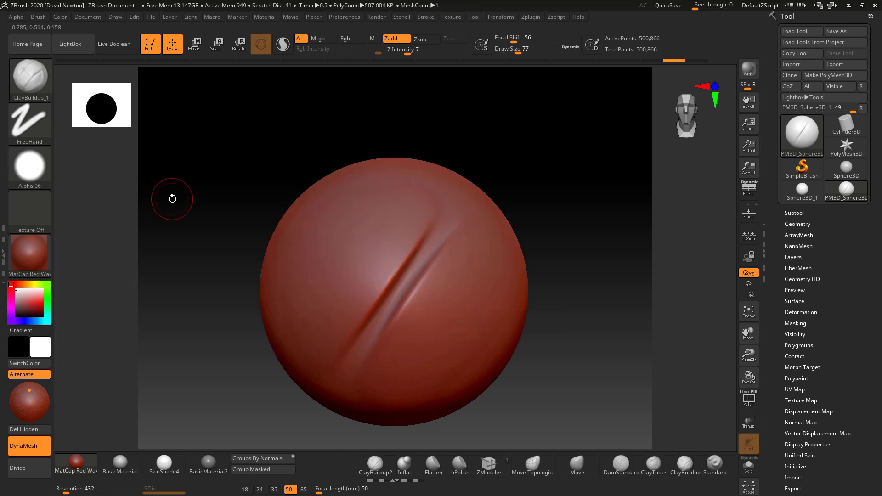
{"action": "mouse_move", "coordinate": [29, 124]}
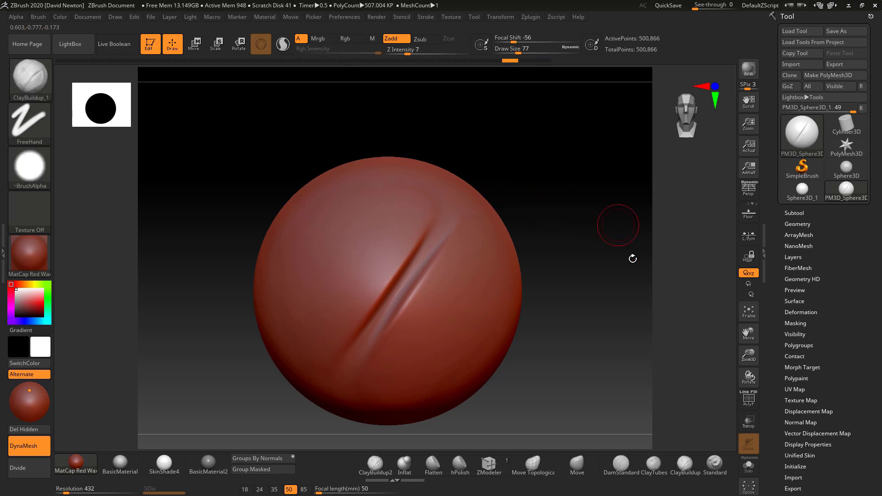
{"action": "mouse_move", "coordinate": [326, 286]}
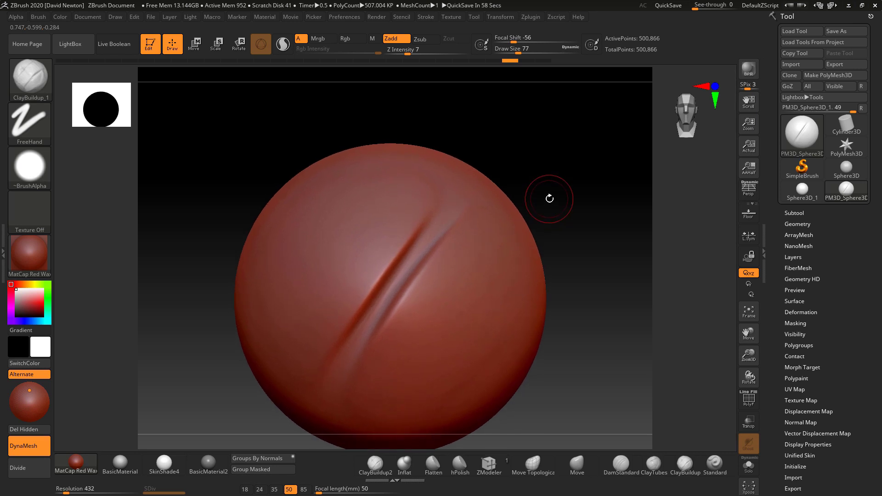
{"action": "mouse_move", "coordinate": [283, 147]}
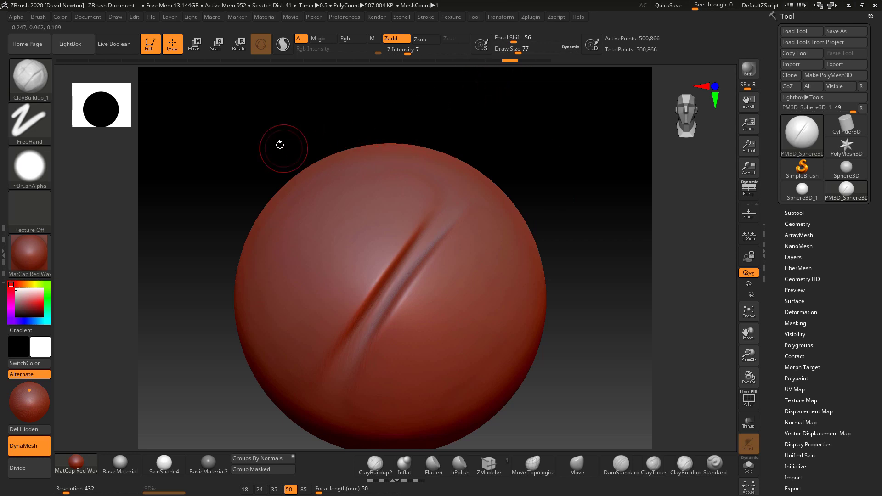
{"action": "left_click", "coordinate": [38, 16]}
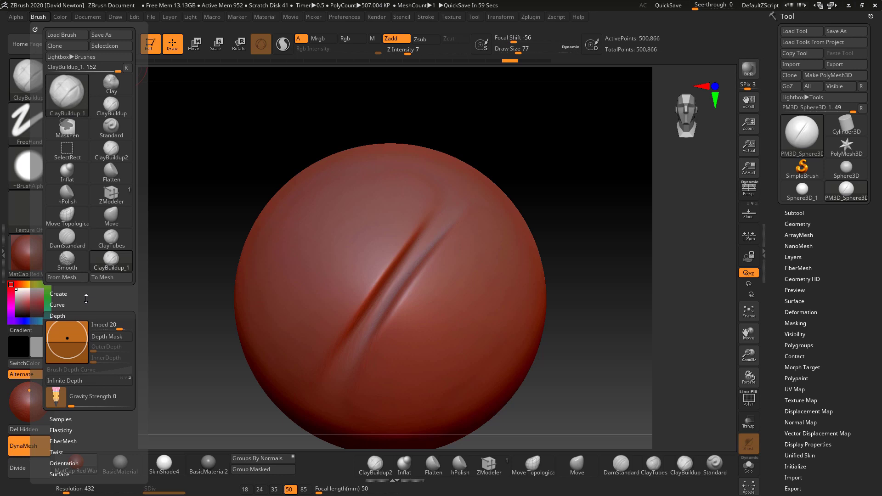
{"action": "mouse_move", "coordinate": [66, 342]}
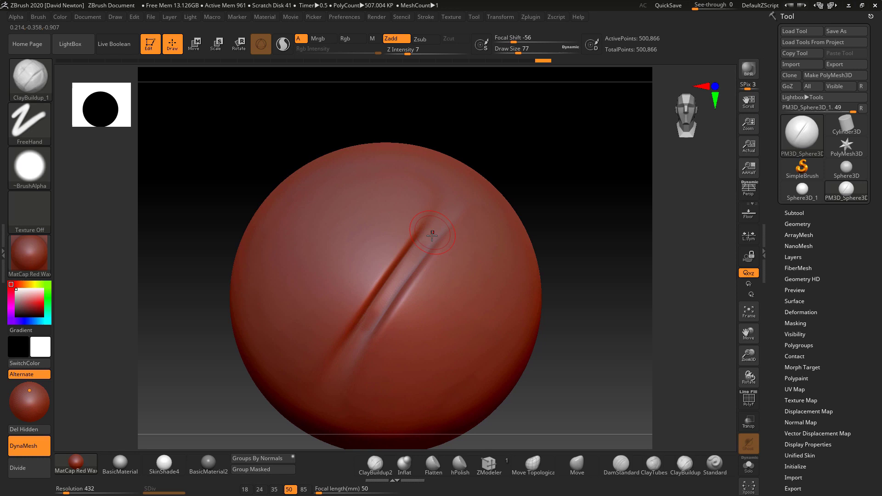
{"action": "left_click_drag", "start_coordinate": [431, 234], "coordinate": [386, 292]}
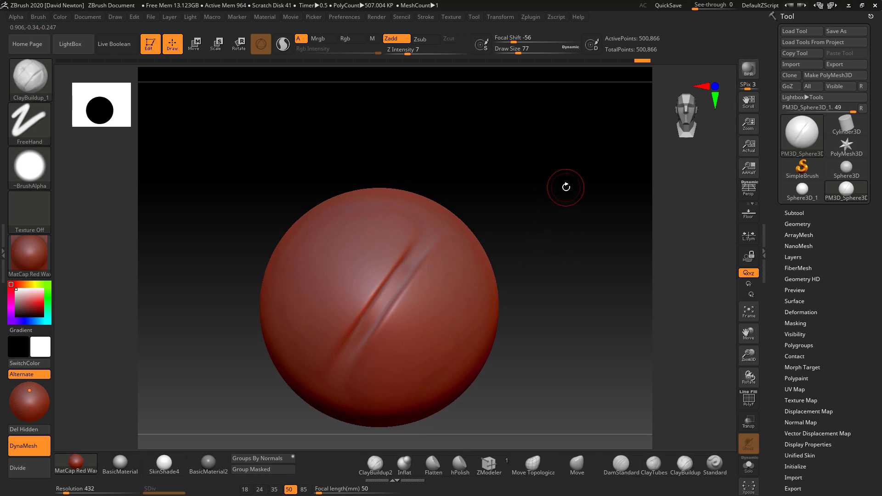
{"action": "mouse_move", "coordinate": [29, 79]}
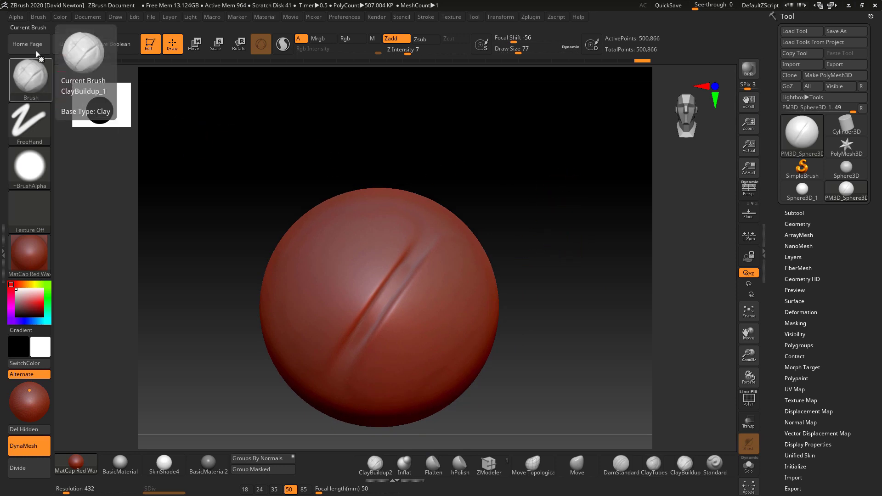
{"action": "left_click", "coordinate": [38, 16]}
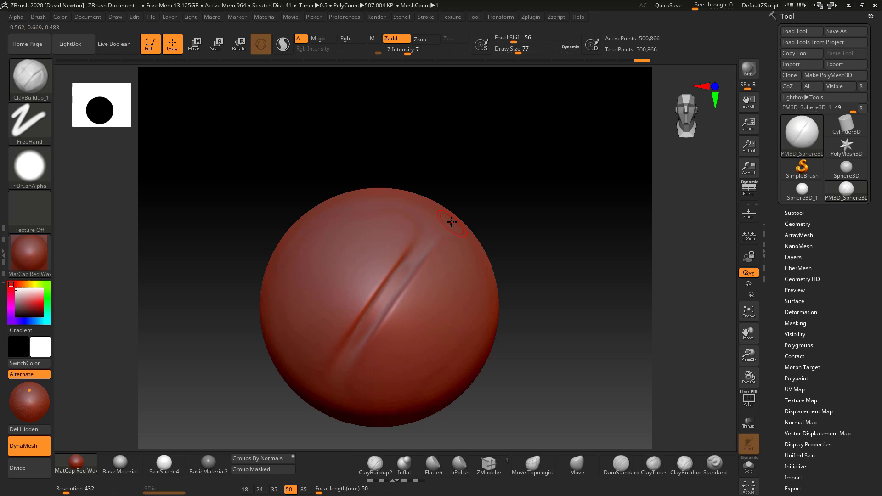
Set the brush's Depth Imbed value to 0, test it on the crease, and put the Brush palette away
{"action": "left_click", "coordinate": [38, 16]}
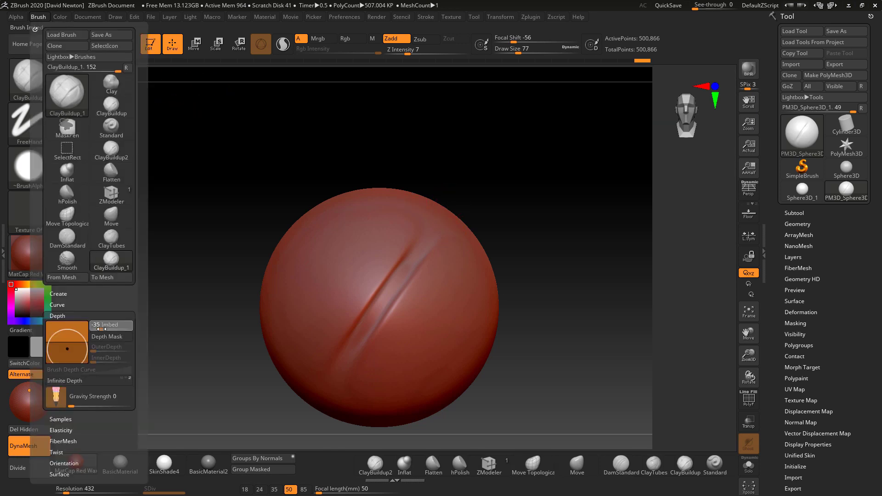
{"action": "left_click_drag", "start_coordinate": [98, 324], "coordinate": [111, 324]}
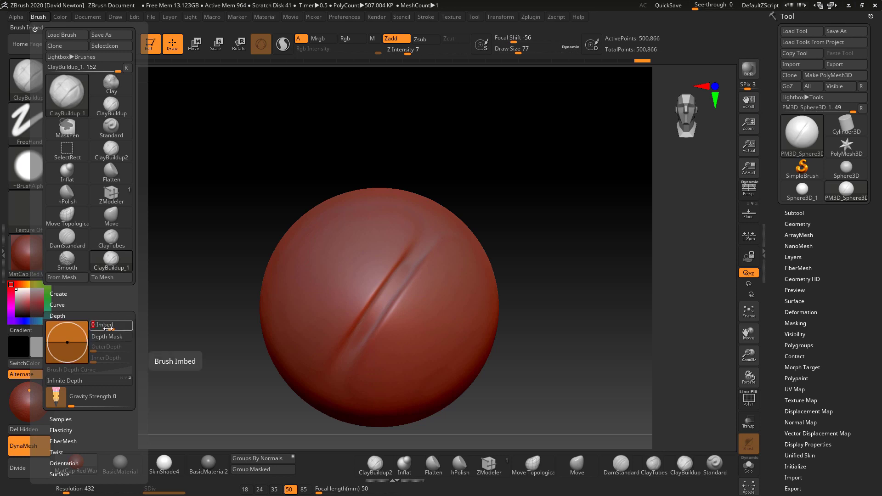
{"action": "left_click_drag", "start_coordinate": [101, 324], "coordinate": [129, 325]}
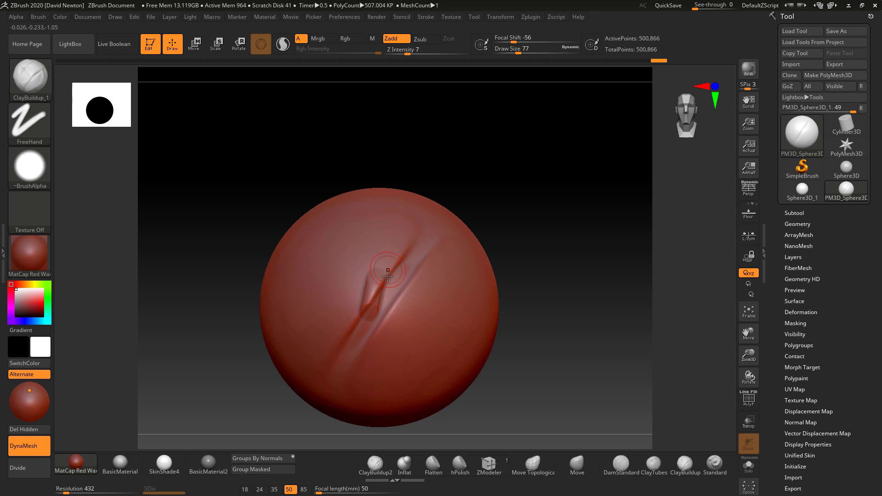
{"action": "left_click_drag", "start_coordinate": [386, 272], "coordinate": [369, 371]}
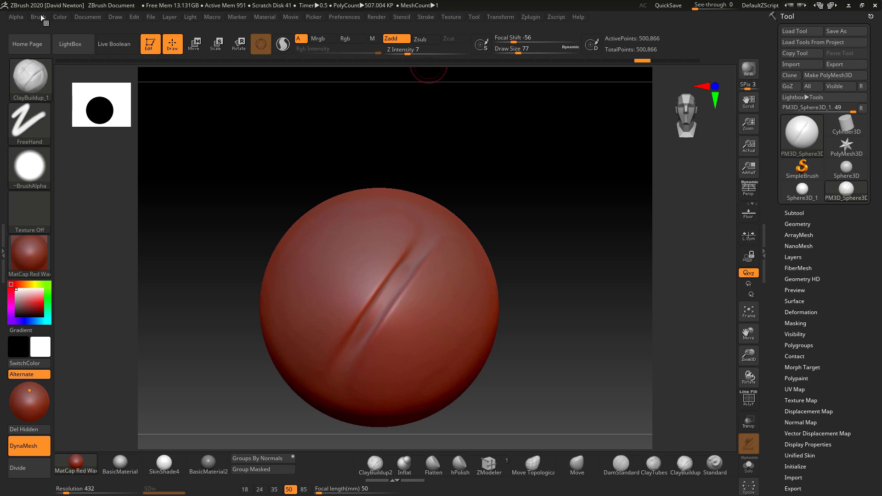
{"action": "left_click", "coordinate": [38, 17]}
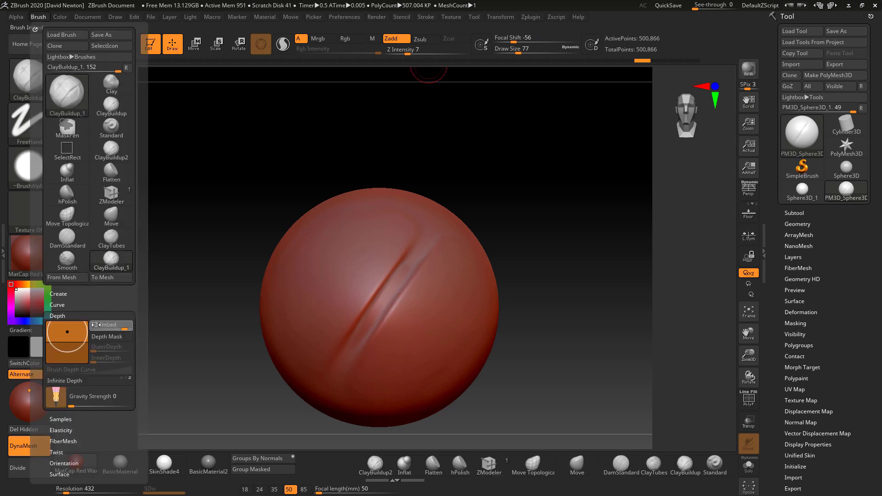
{"action": "left_click", "coordinate": [37, 16]}
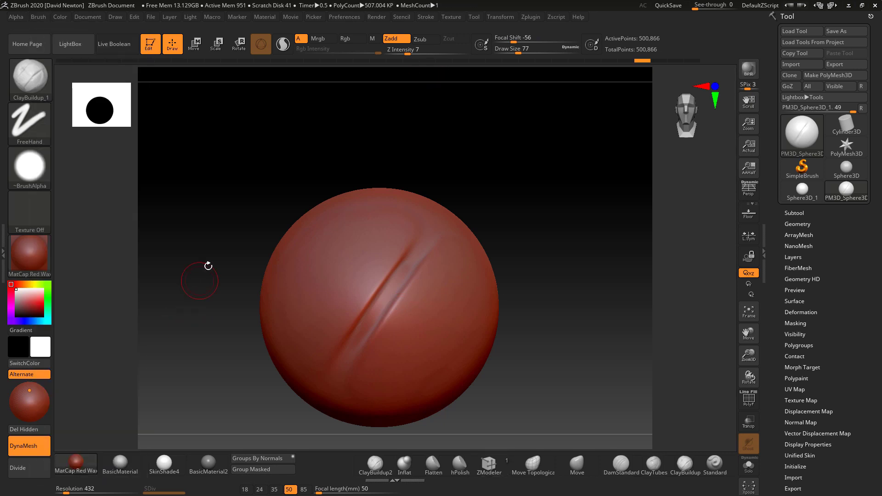
{"action": "mouse_move", "coordinate": [221, 233]}
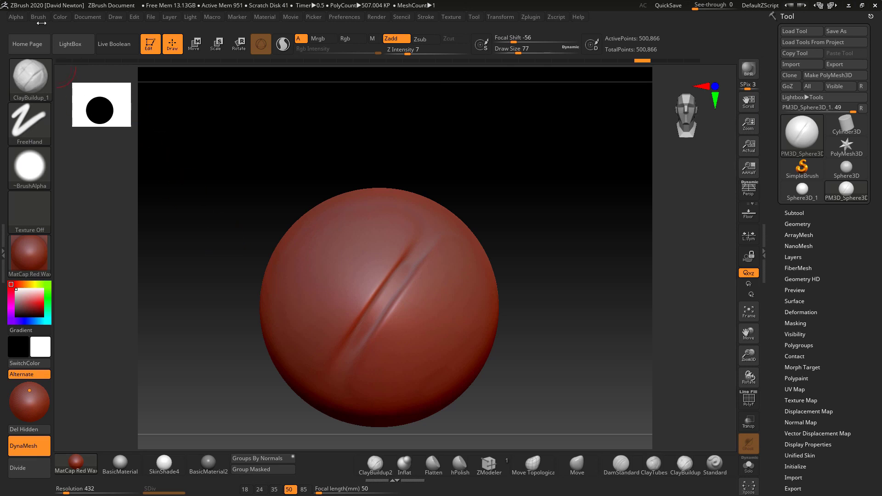
Save the brush as preset ClayBuildup_Valley.ZBP in the BrushPresets folder
{"action": "left_click", "coordinate": [38, 16]}
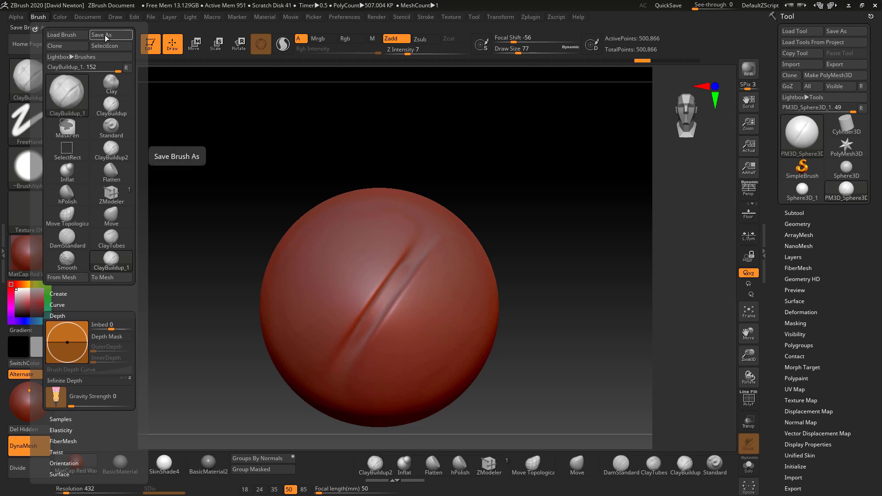
{"action": "mouse_move", "coordinate": [111, 34]}
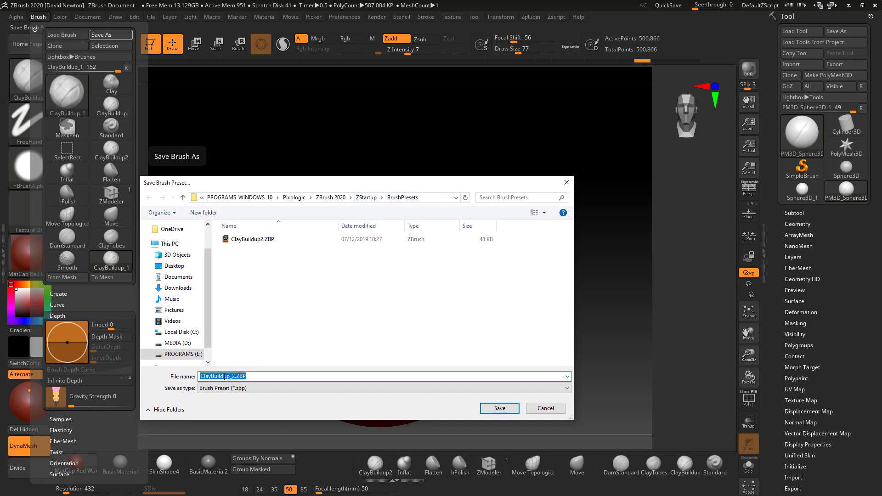
{"action": "left_click", "coordinate": [235, 376]}
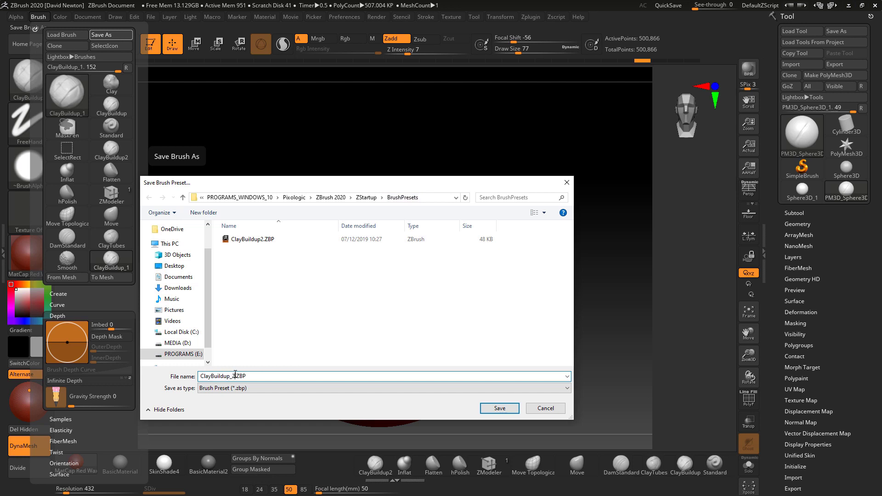
{"action": "double_click", "coordinate": [229, 376]}
{"action": "type", "text": "Valley"}
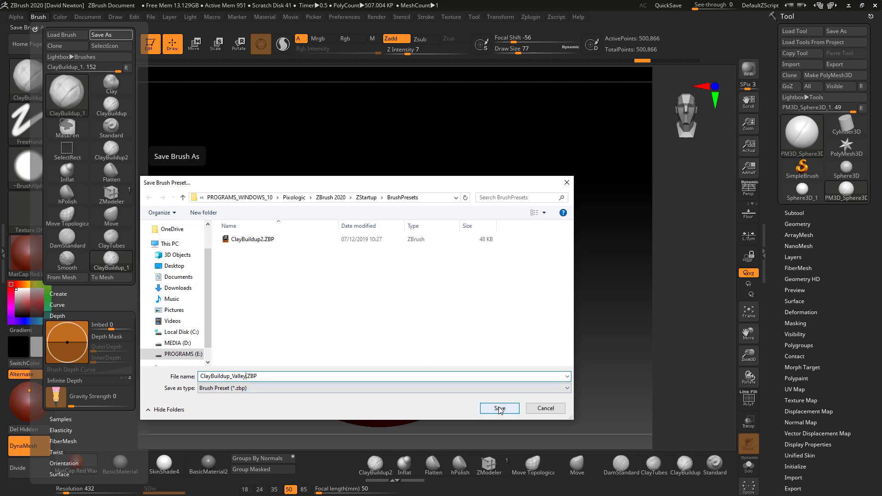
{"action": "left_click", "coordinate": [498, 407]}
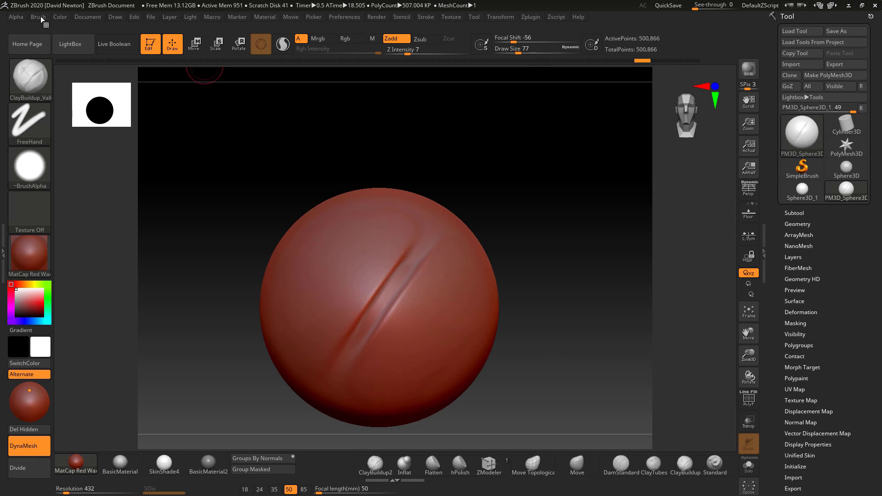
Turn on Enable Customize and place the ClayBuildup_Valley brush on the bottom brush shelf
{"action": "left_click", "coordinate": [39, 17]}
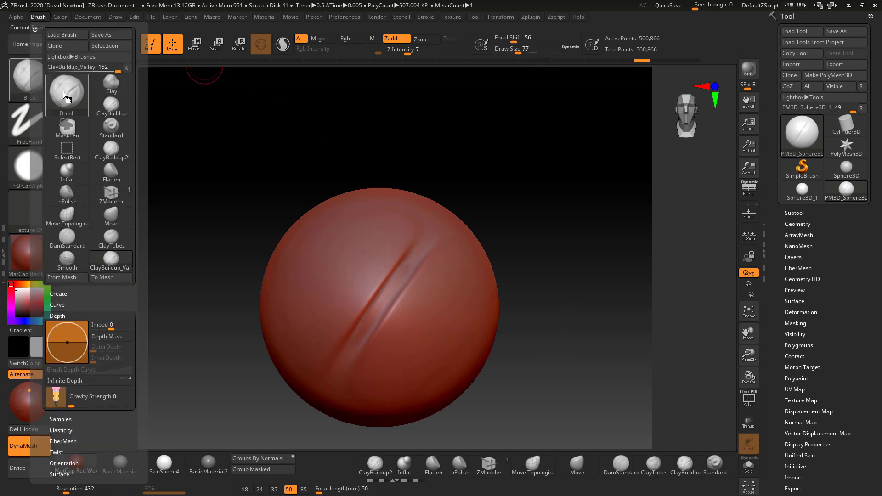
{"action": "mouse_move", "coordinate": [111, 239]}
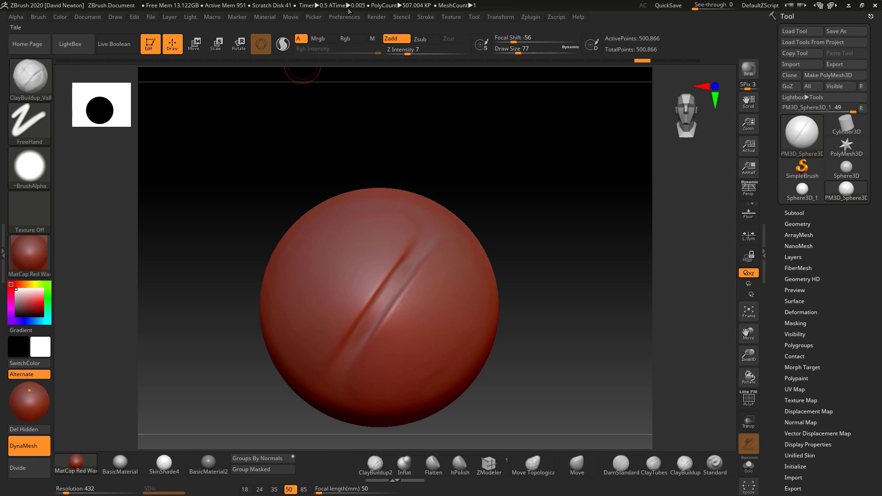
{"action": "left_click", "coordinate": [343, 16]}
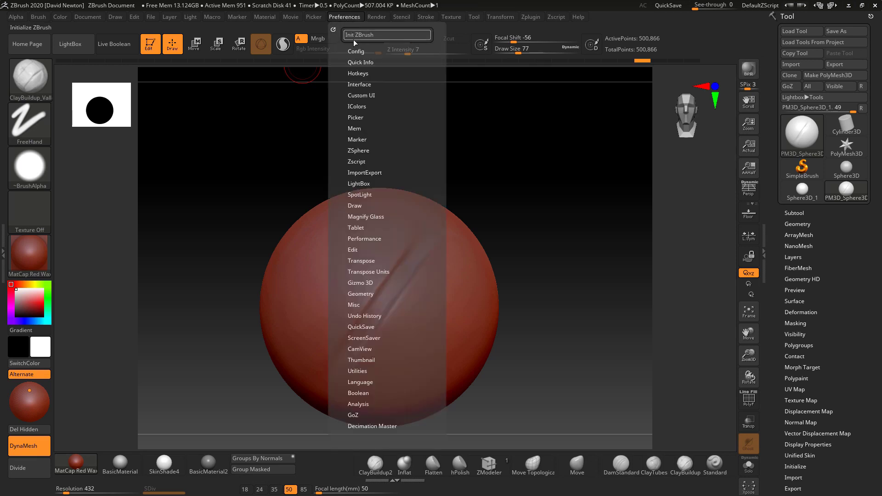
{"action": "left_click", "coordinate": [356, 51]}
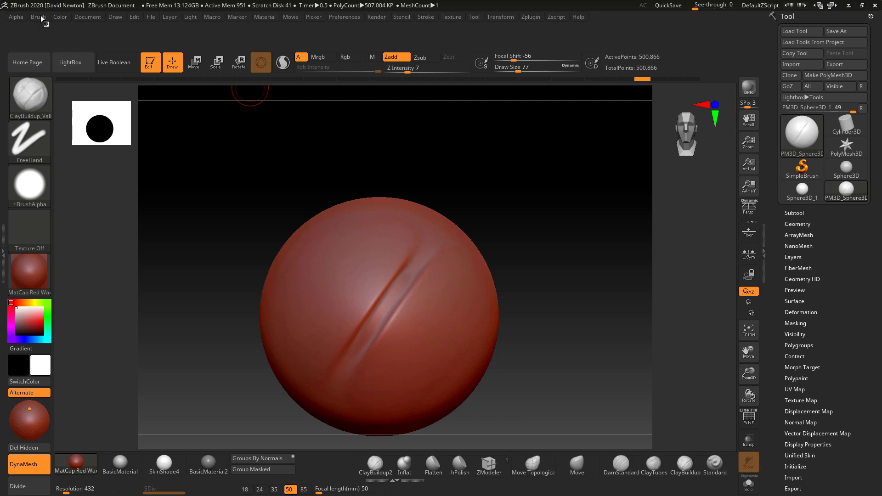
{"action": "left_click", "coordinate": [39, 17]}
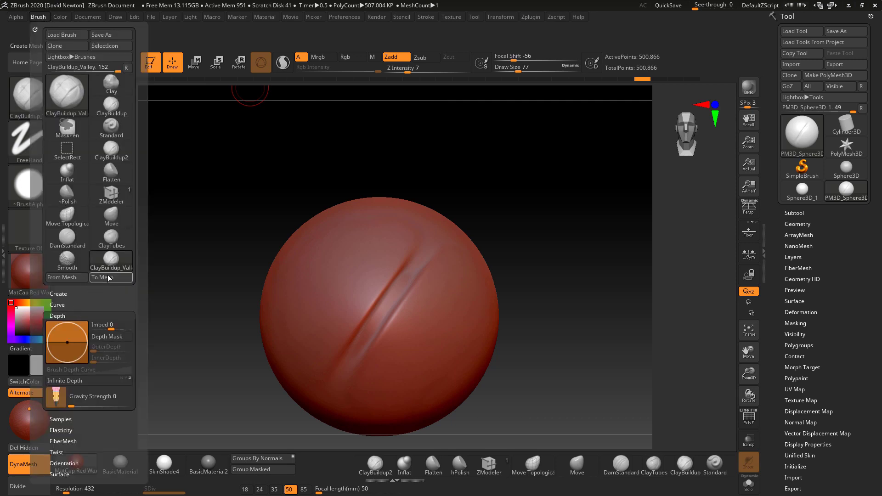
{"action": "mouse_move", "coordinate": [111, 259]}
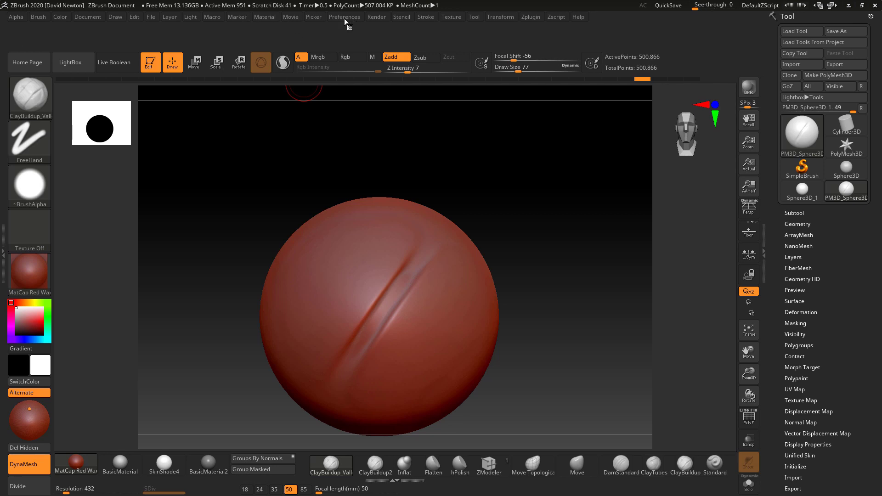
Turn customizing back off and store the layout as the startup config
{"action": "left_click", "coordinate": [344, 17]}
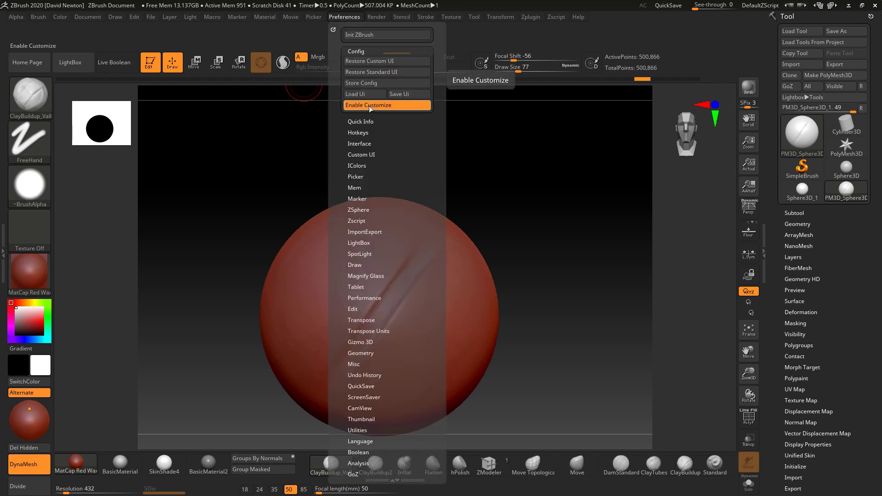
{"action": "mouse_move", "coordinate": [387, 83]}
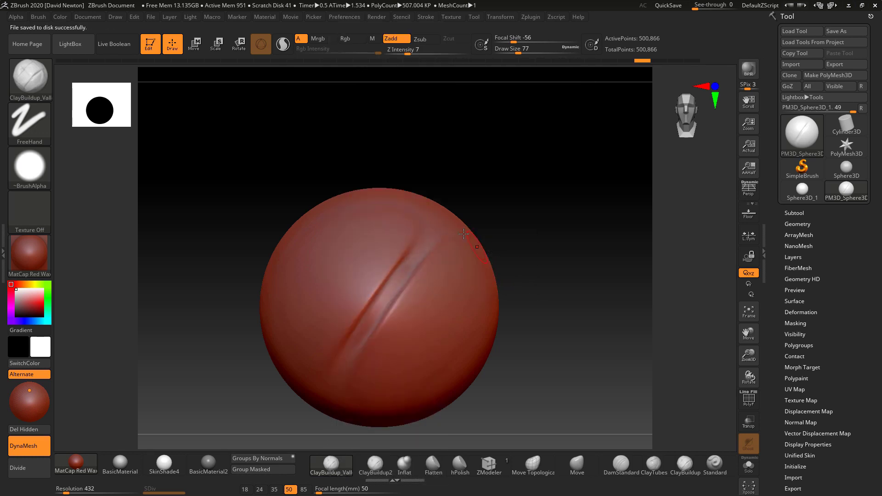
{"action": "left_click", "coordinate": [344, 17]}
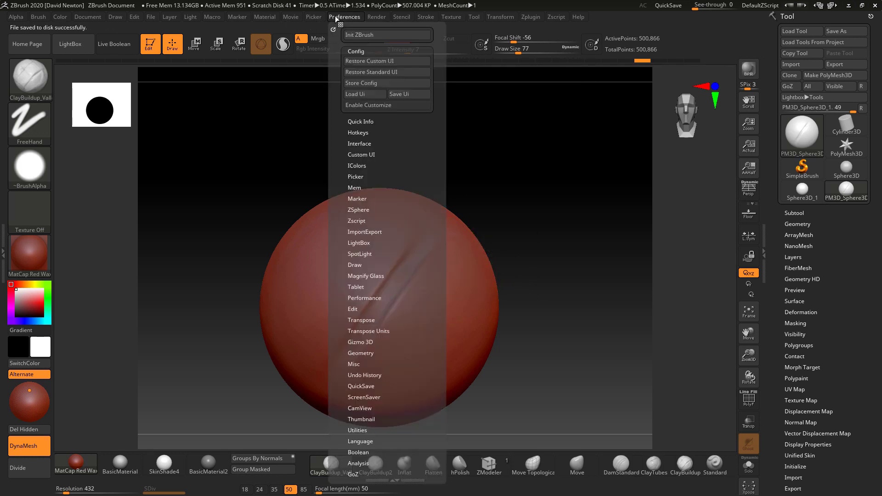
{"action": "left_click", "coordinate": [408, 94]}
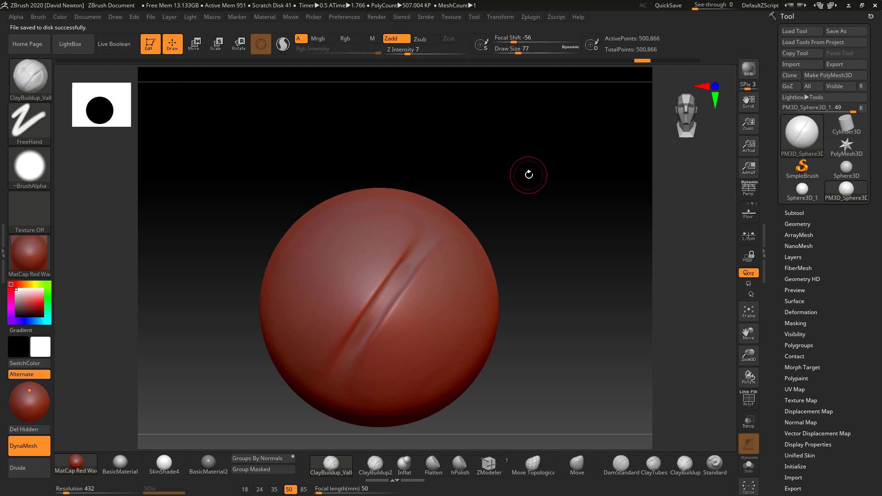
{"action": "mouse_move", "coordinate": [29, 79]}
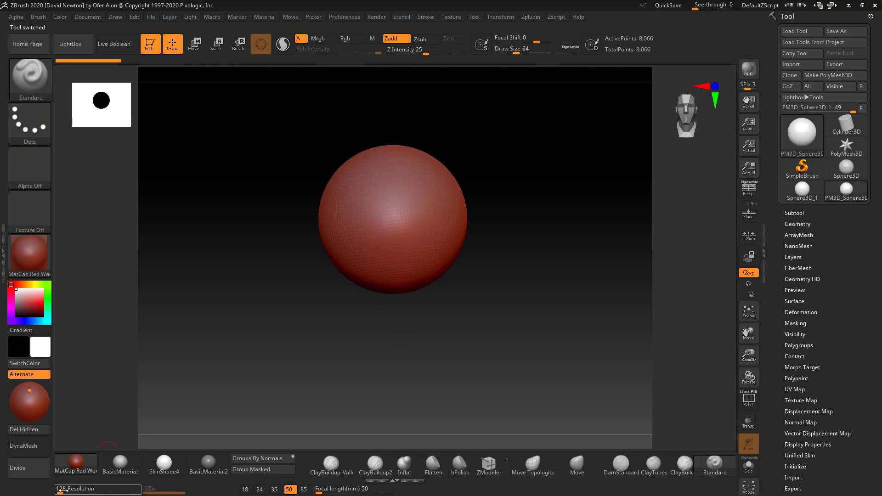
DynaMesh the sphere at resolution 504 and pull a broad fold into it with the Move brush
{"action": "left_click", "coordinate": [22, 446]}
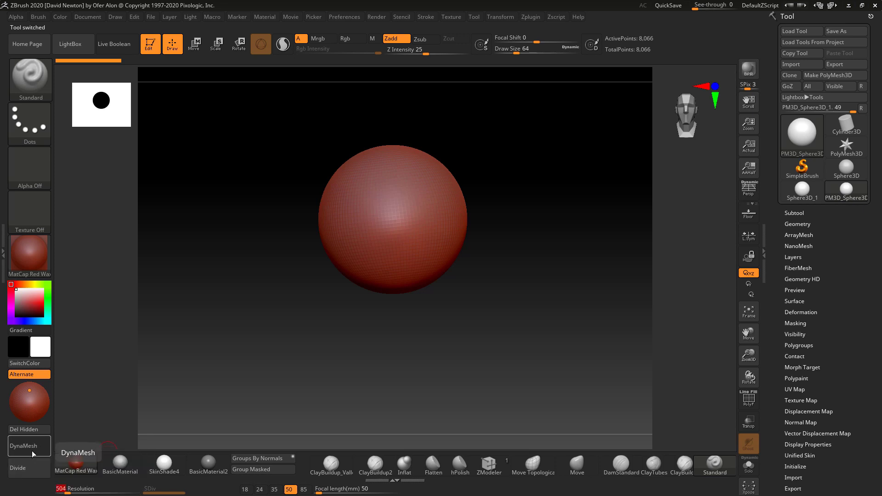
{"action": "left_click", "coordinate": [28, 446]}
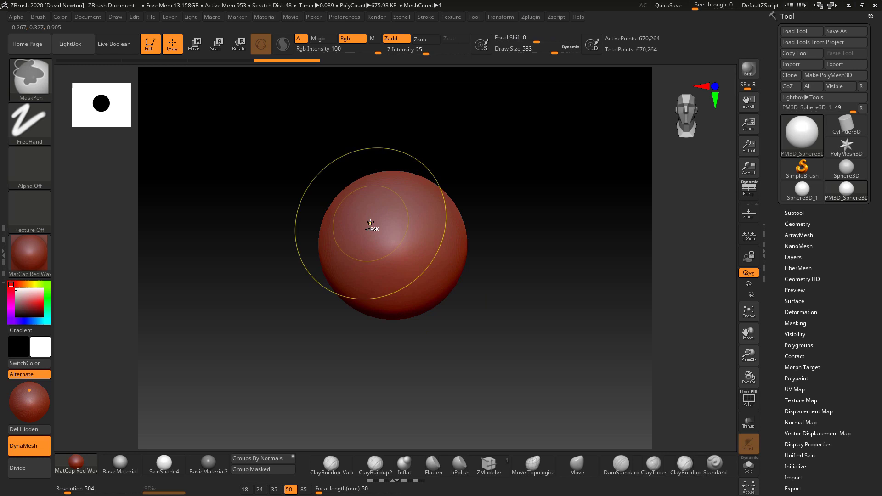
{"action": "left_click_drag", "start_coordinate": [370, 223], "coordinate": [352, 247]}
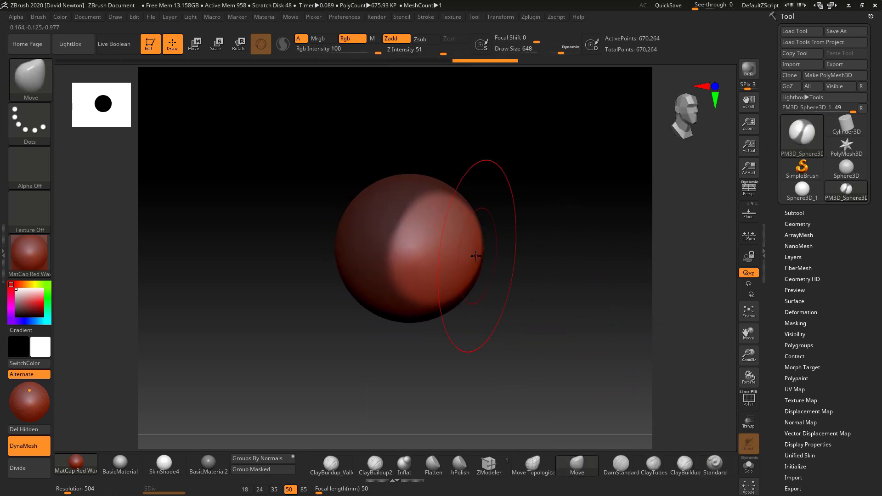
{"action": "left_click_drag", "start_coordinate": [475, 256], "coordinate": [512, 285]}
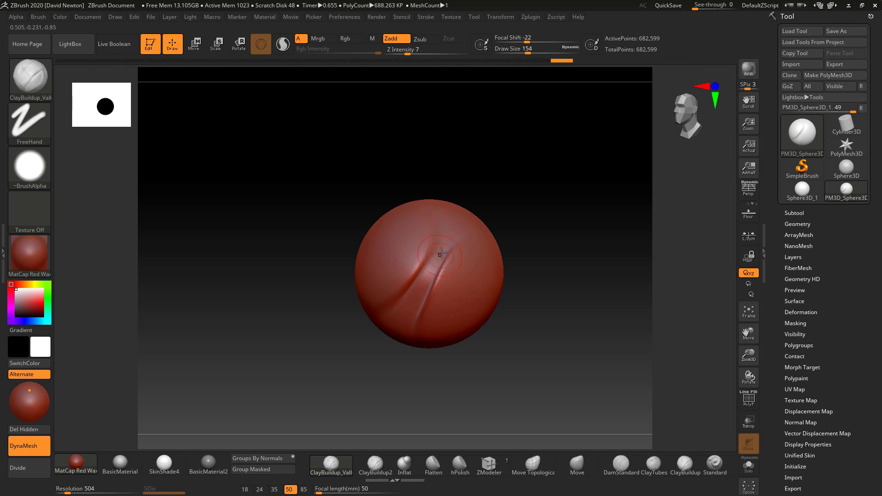
Carve a second curved groove beside the fold with the ClayBuildup_Valley brush
{"action": "left_click_drag", "start_coordinate": [441, 254], "coordinate": [404, 321]}
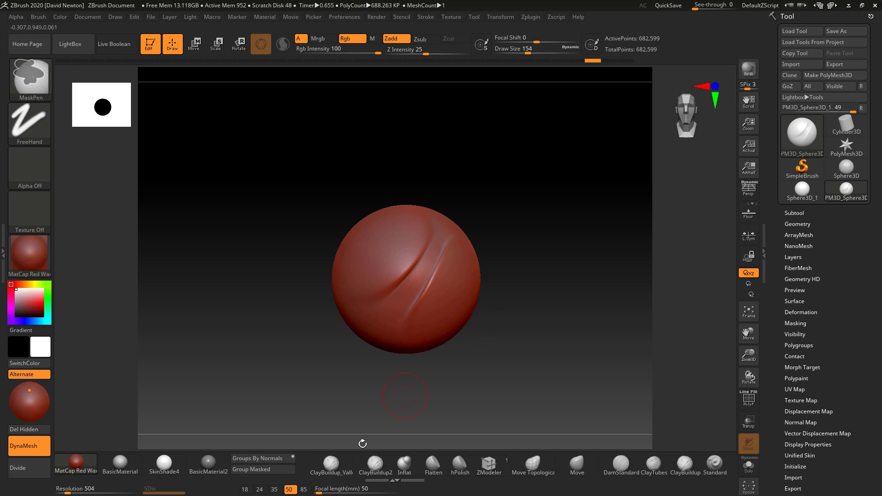
{"action": "left_click", "coordinate": [331, 465]}
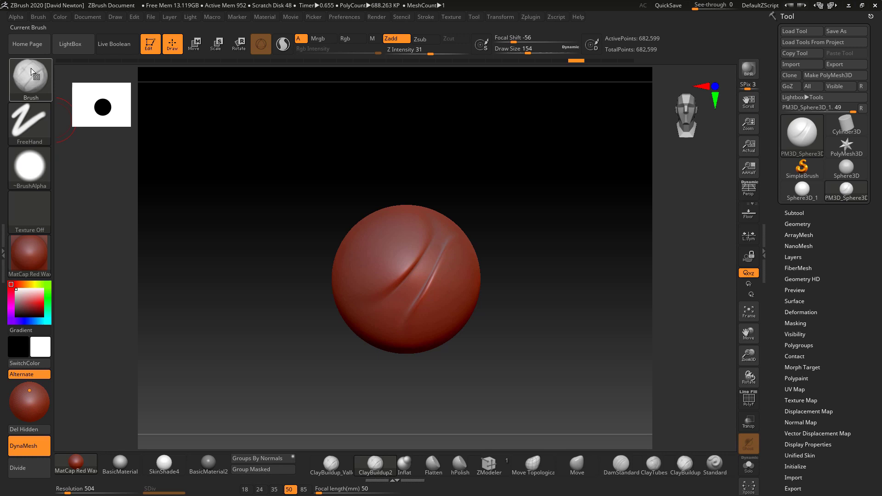
Select ClayBuildup2, start a Save As preset and cancel it without saving
{"action": "left_click", "coordinate": [30, 79]}
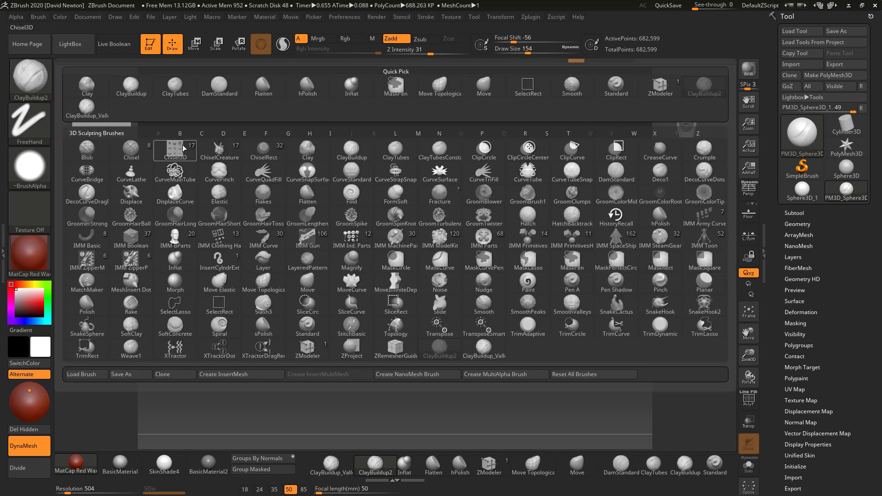
{"action": "left_click", "coordinate": [201, 132]}
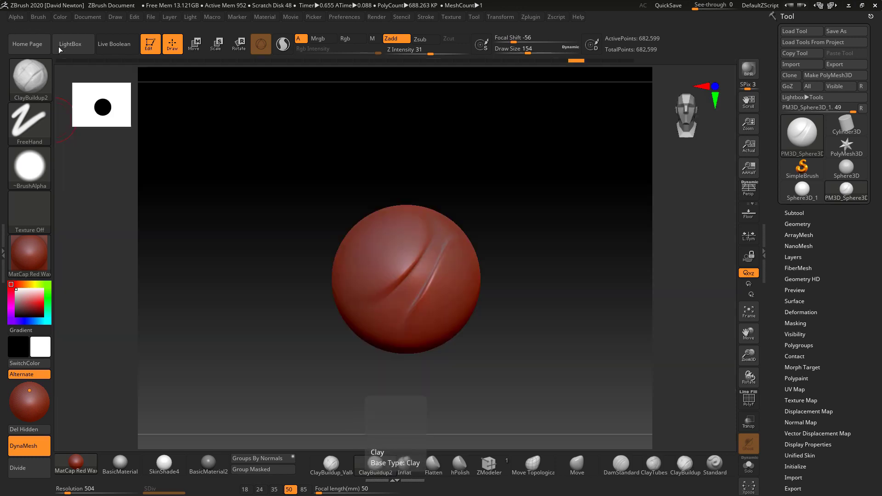
{"action": "left_click", "coordinate": [39, 16]}
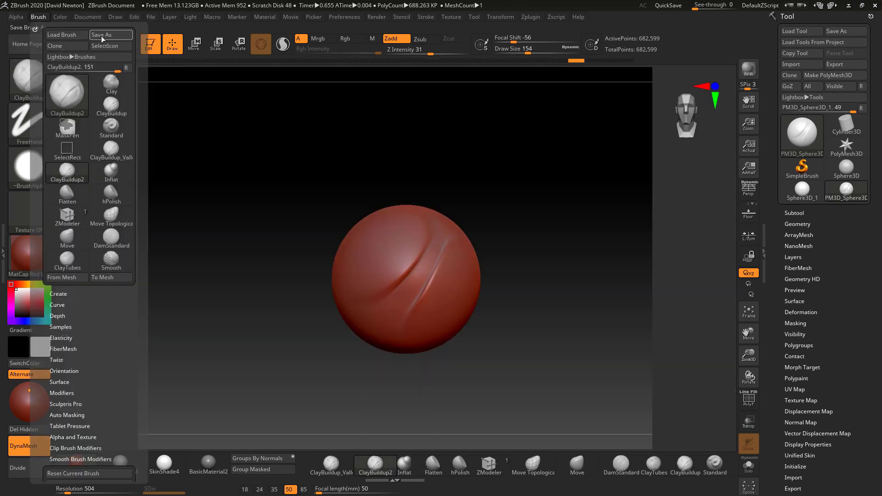
{"action": "left_click", "coordinate": [110, 34]}
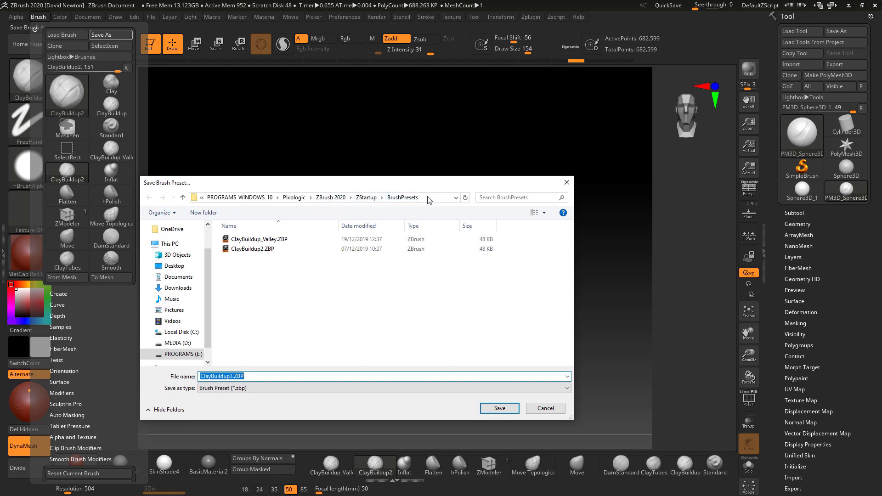
{"action": "left_click", "coordinate": [254, 249]}
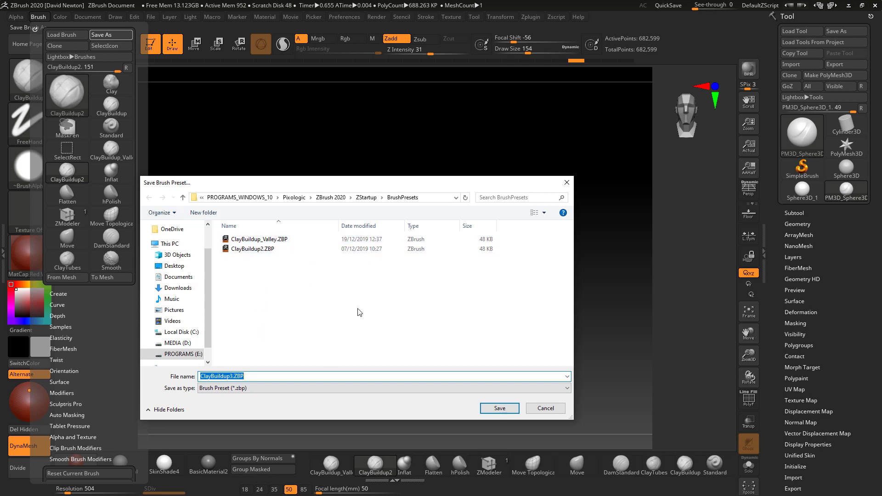
{"action": "mouse_move", "coordinate": [336, 245]}
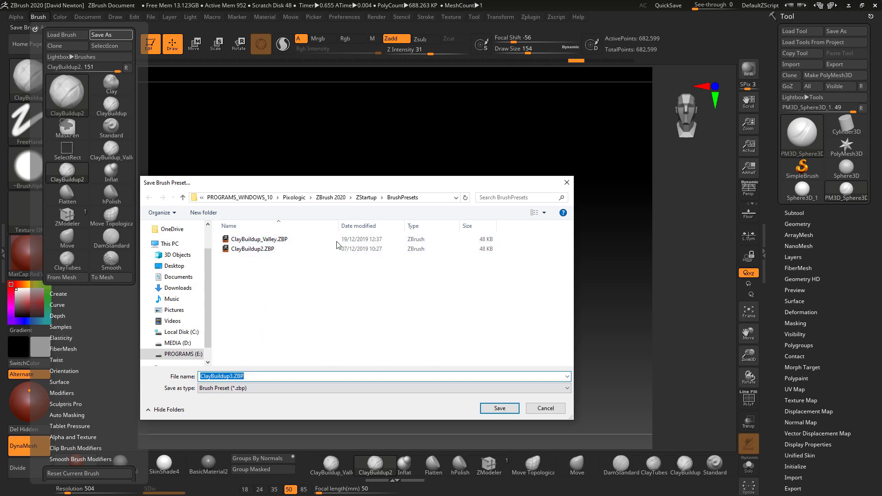
{"action": "left_click", "coordinate": [253, 249]}
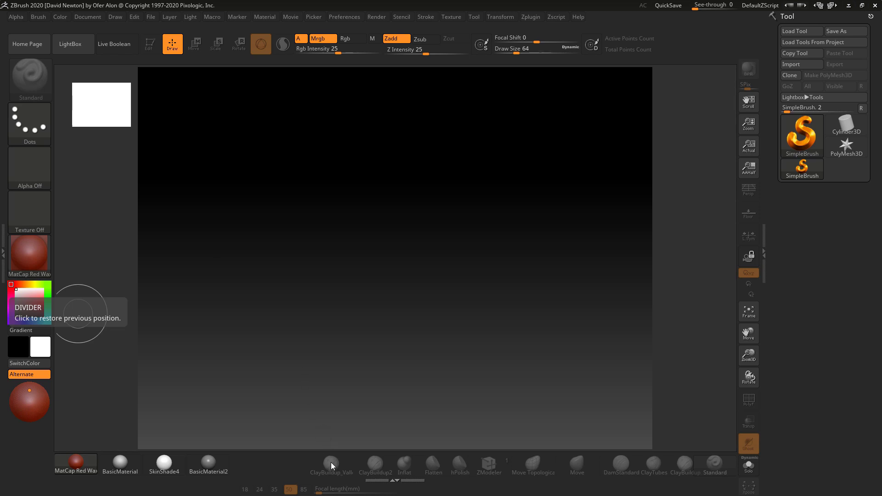
{"action": "mouse_move", "coordinate": [326, 460]}
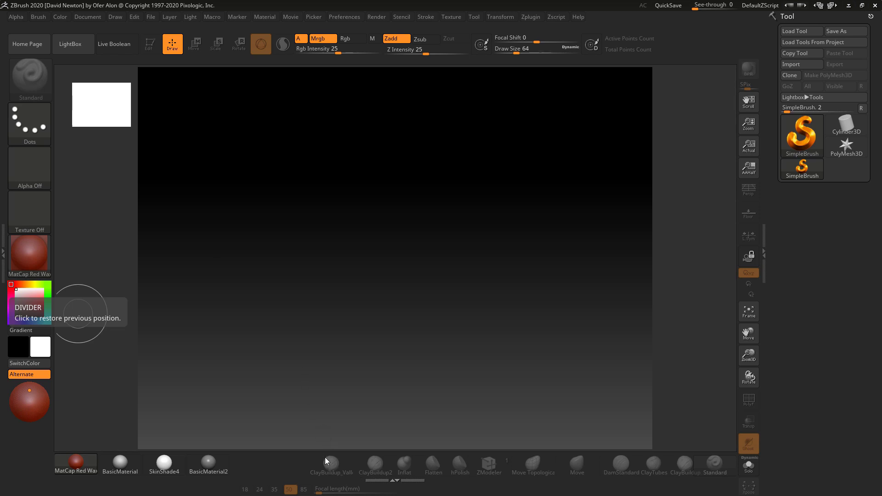
{"action": "mouse_move", "coordinate": [329, 334]}
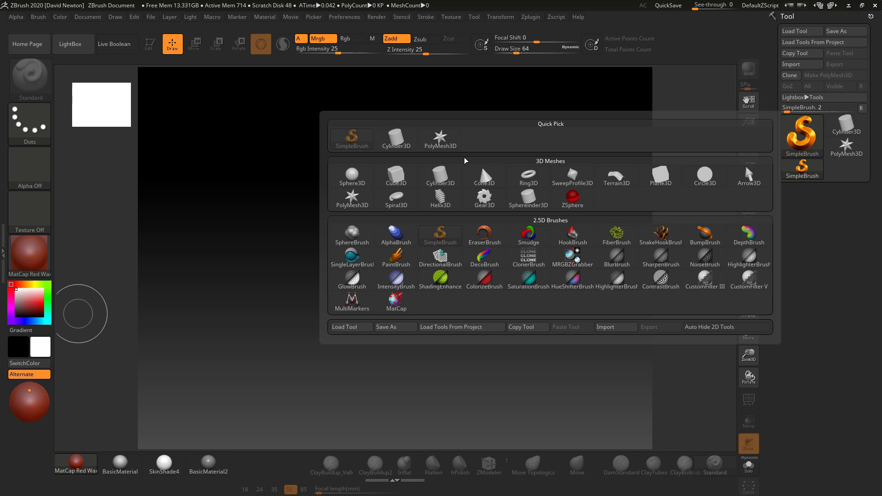
Draw a sphere from the Tool palette, subdivide it, and DynaMesh it at resolution 552 after the freeze-subdivision prompt
{"action": "left_click", "coordinate": [352, 174]}
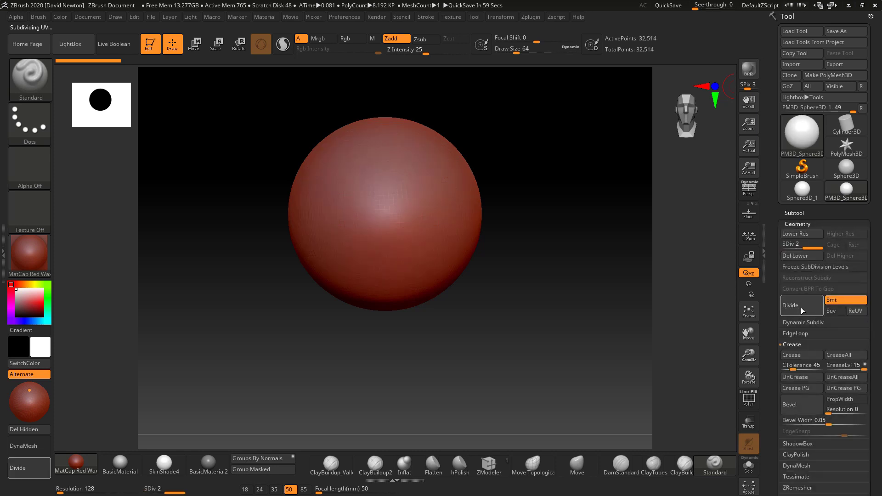
{"action": "left_click", "coordinate": [790, 305]}
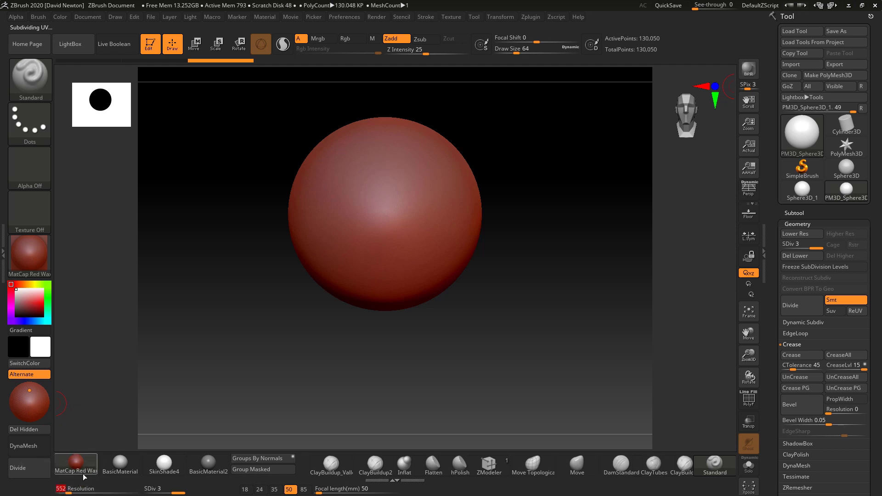
{"action": "left_click", "coordinate": [795, 465]}
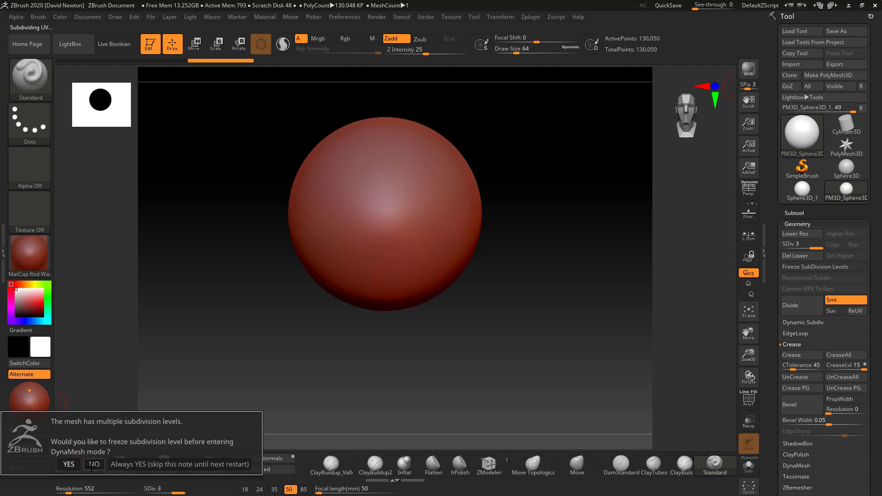
{"action": "left_click", "coordinate": [68, 465]}
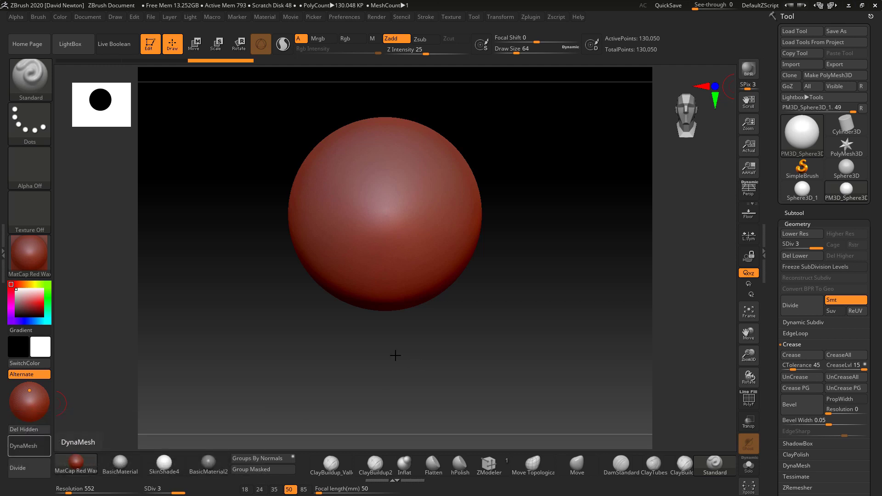
{"action": "left_click", "coordinate": [29, 445]}
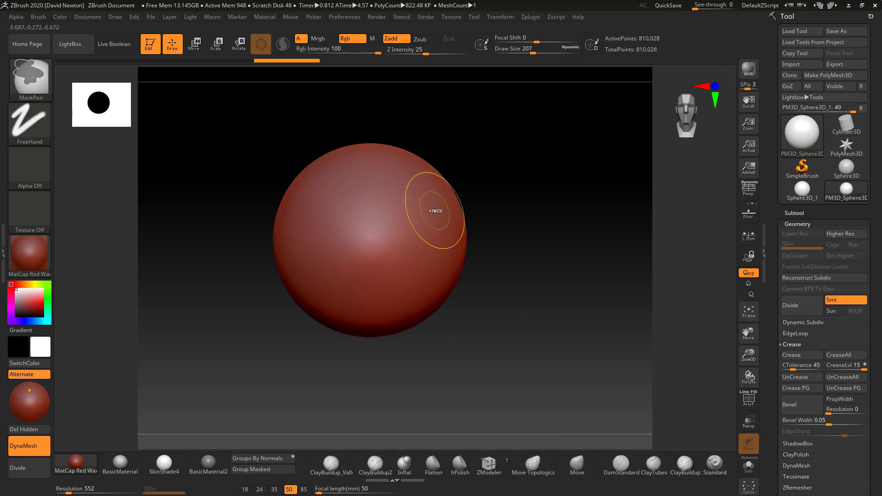
Mask the sphere's upper right with MaskPen and pull the surface into a diagonal fold
{"action": "left_click_drag", "start_coordinate": [435, 211], "coordinate": [448, 215]}
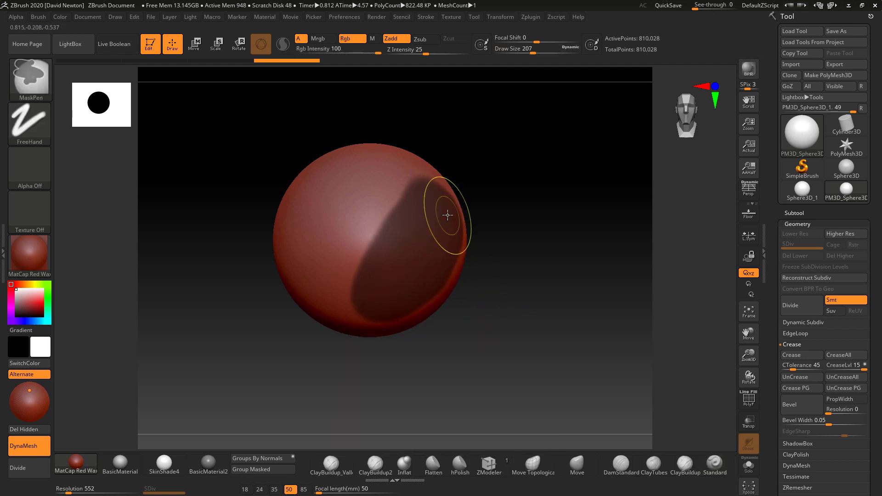
{"action": "left_click_drag", "start_coordinate": [447, 215], "coordinate": [325, 234]}
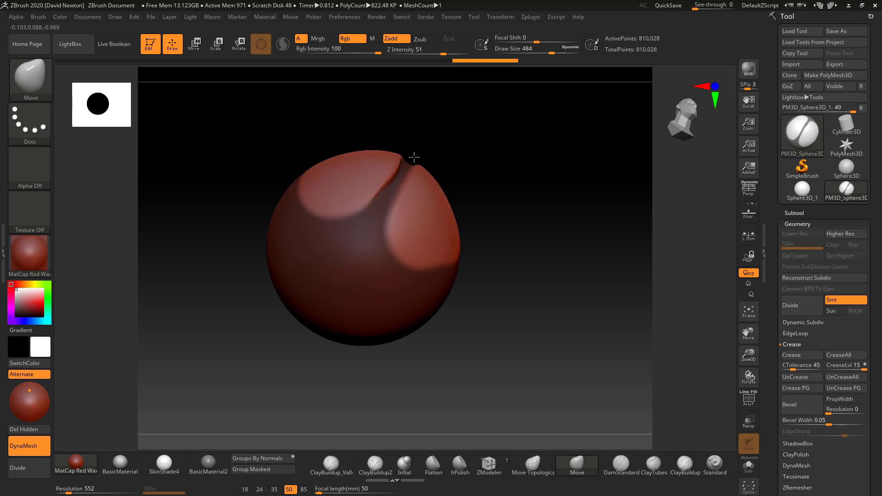
{"action": "left_click_drag", "start_coordinate": [414, 156], "coordinate": [527, 276]}
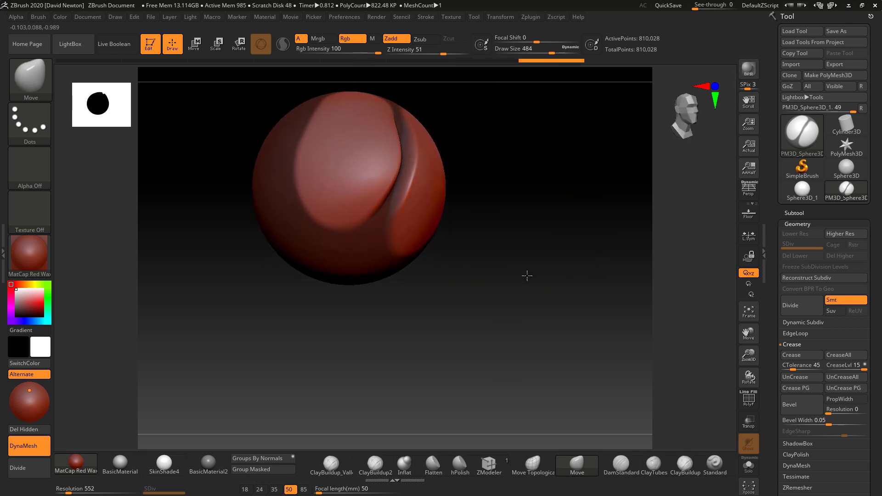
{"action": "left_click_drag", "start_coordinate": [527, 276], "coordinate": [437, 217]}
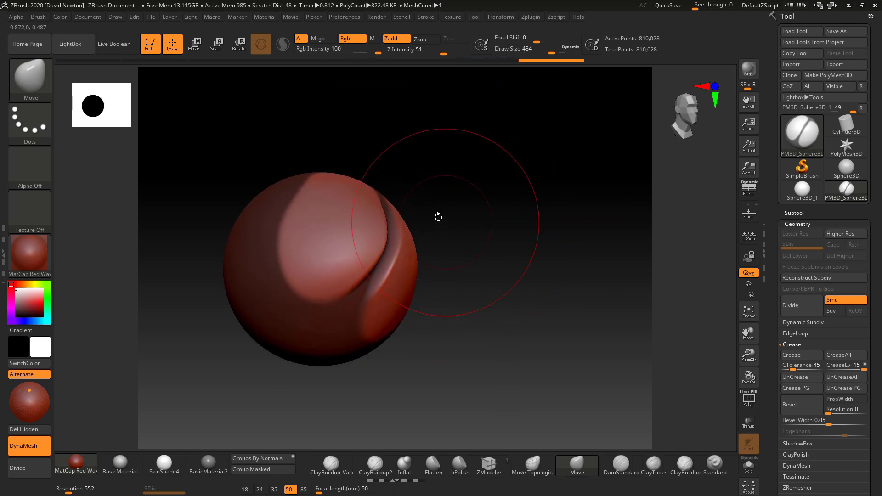
{"action": "left_click_drag", "start_coordinate": [438, 216], "coordinate": [502, 257]}
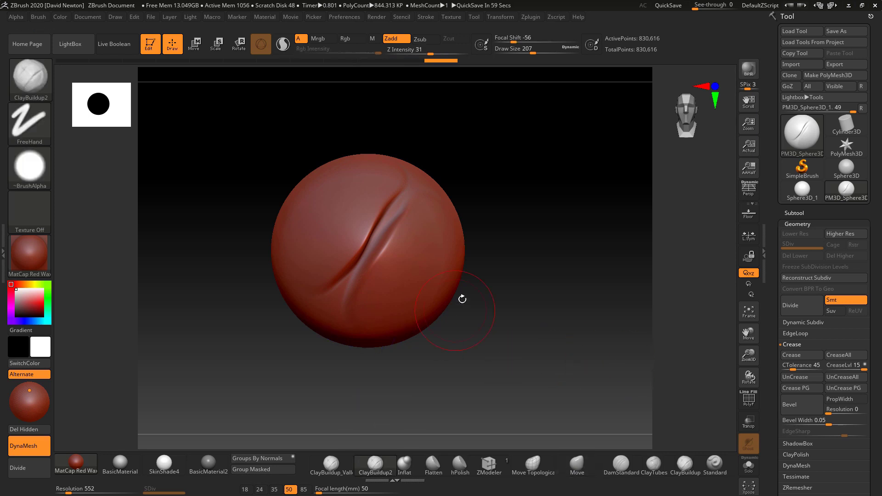
Return to a front view and carve along the diagonal groove with ClayBuildup_Valley
{"action": "left_click_drag", "start_coordinate": [439, 48], "coordinate": [400, 49]}
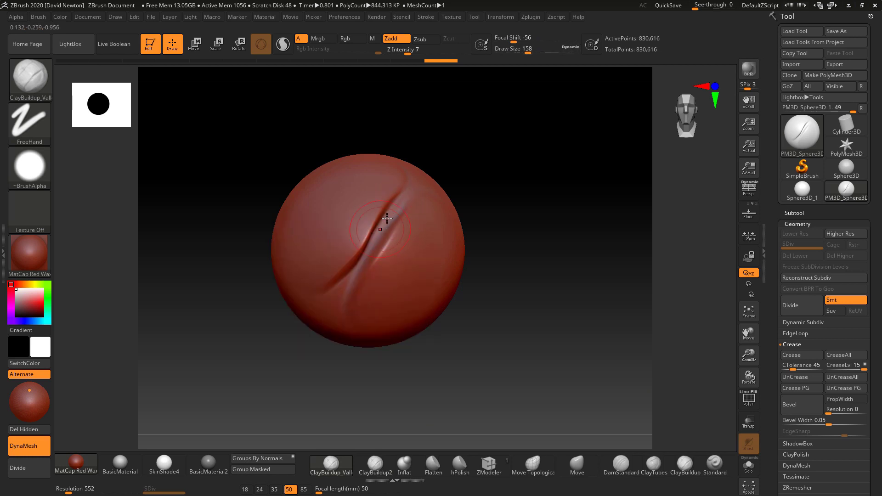
{"action": "left_click_drag", "start_coordinate": [379, 228], "coordinate": [402, 201]}
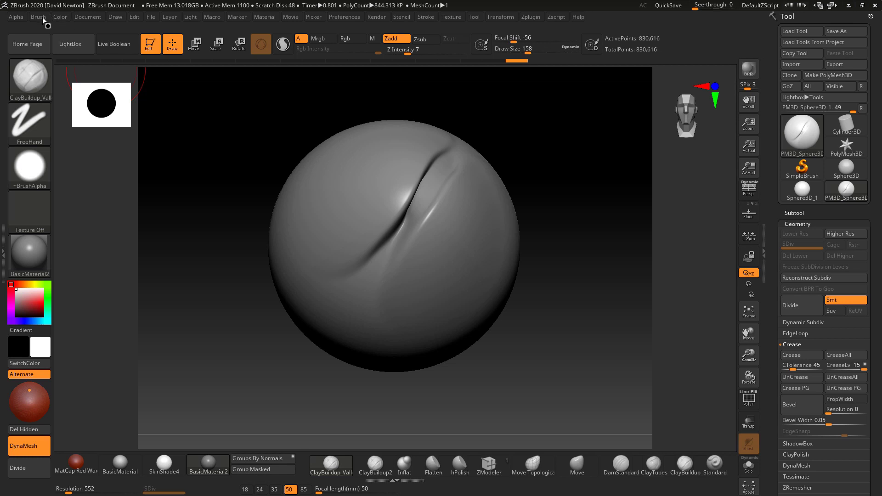
Use Brush > SelectIcon and cancel the file dialog so the canvas sphere becomes the icon
{"action": "left_click", "coordinate": [39, 16]}
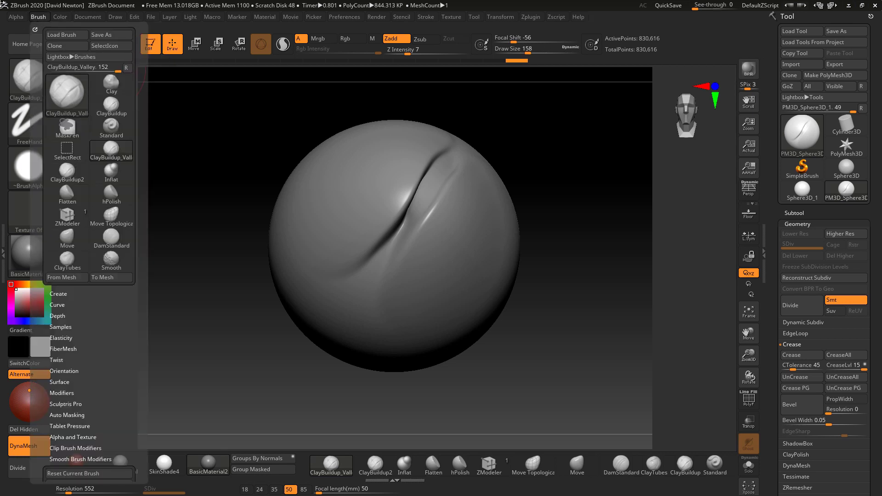
{"action": "mouse_move", "coordinate": [112, 46]}
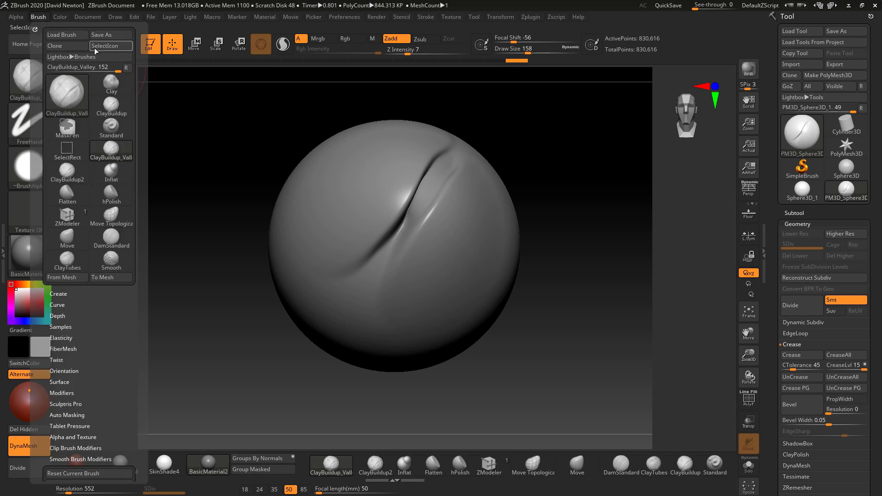
{"action": "left_click", "coordinate": [111, 46]}
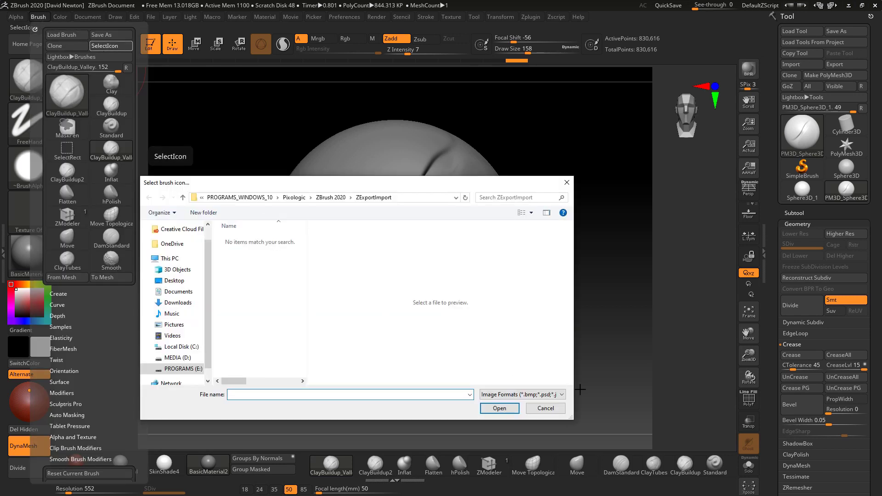
{"action": "left_click", "coordinate": [543, 408]}
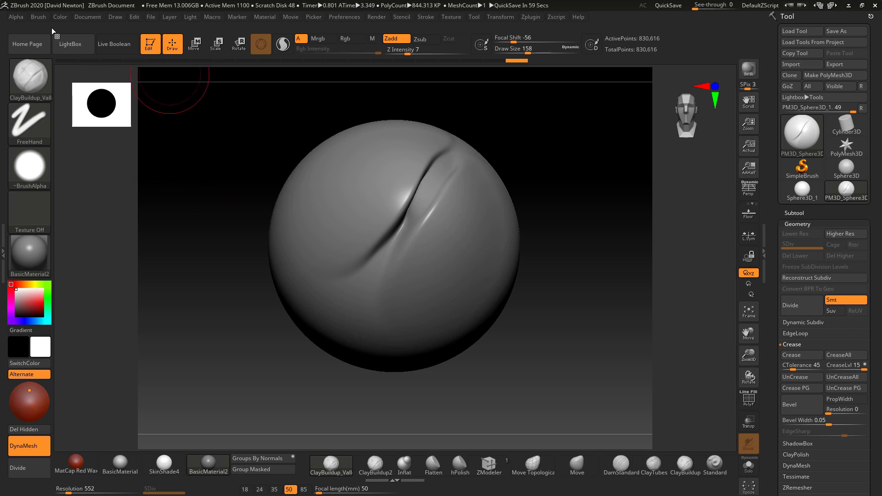
{"action": "left_click", "coordinate": [39, 17]}
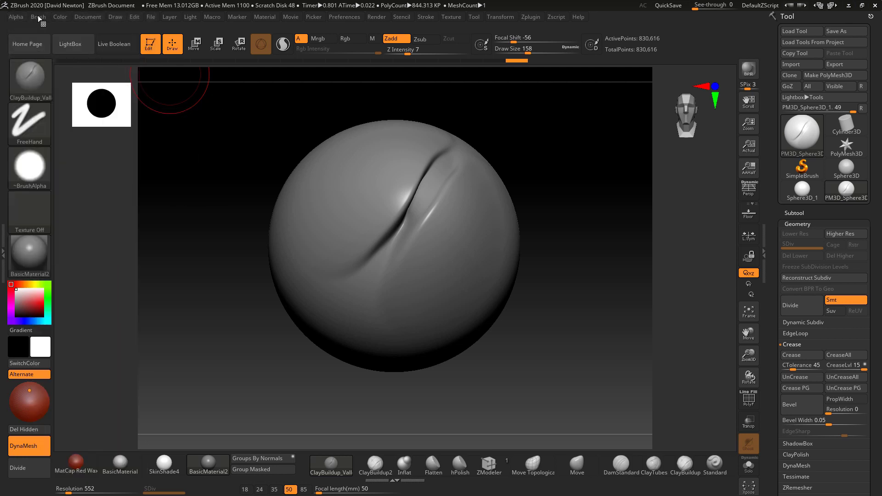
Save the brush as ClayBuildup_Valley.ZBP in BrushPresets, replacing the existing preset
{"action": "left_click", "coordinate": [37, 16]}
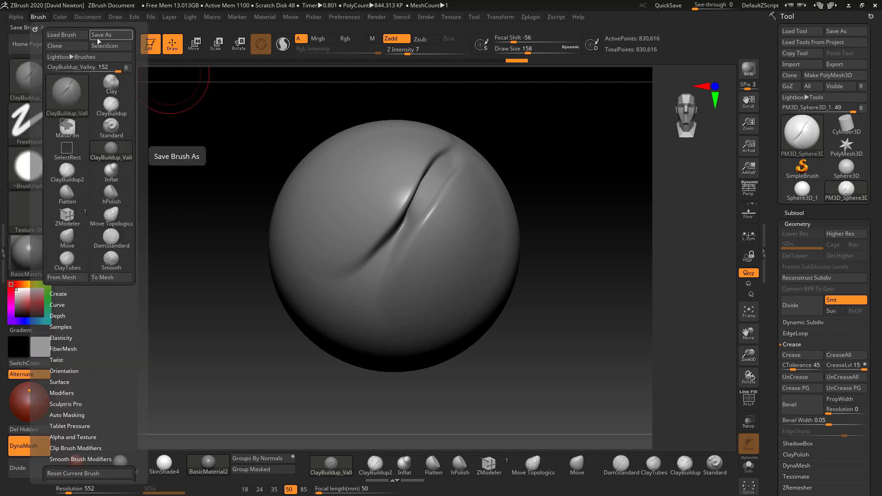
{"action": "left_click", "coordinate": [110, 34]}
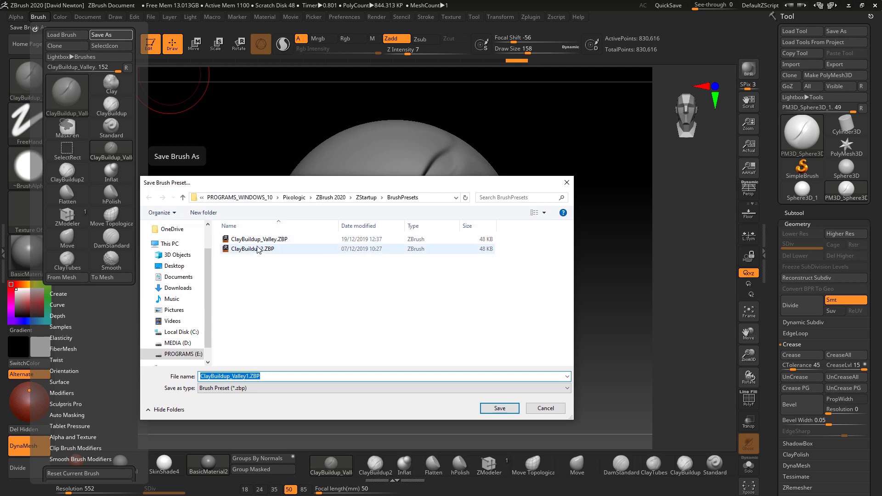
{"action": "left_click", "coordinate": [259, 239]}
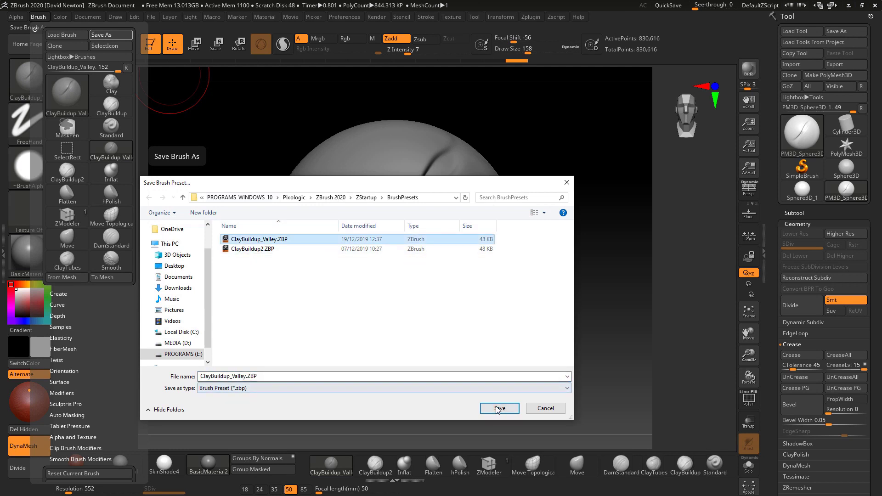
{"action": "left_click", "coordinate": [498, 408]}
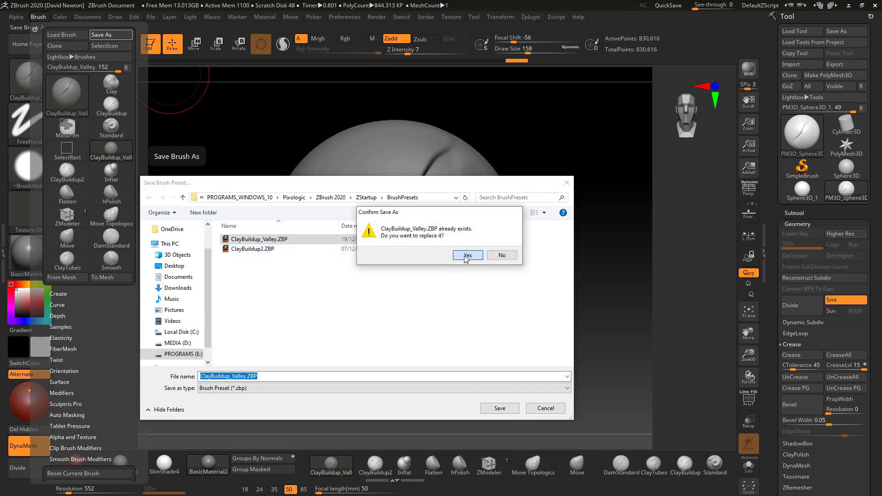
{"action": "left_click", "coordinate": [467, 255]}
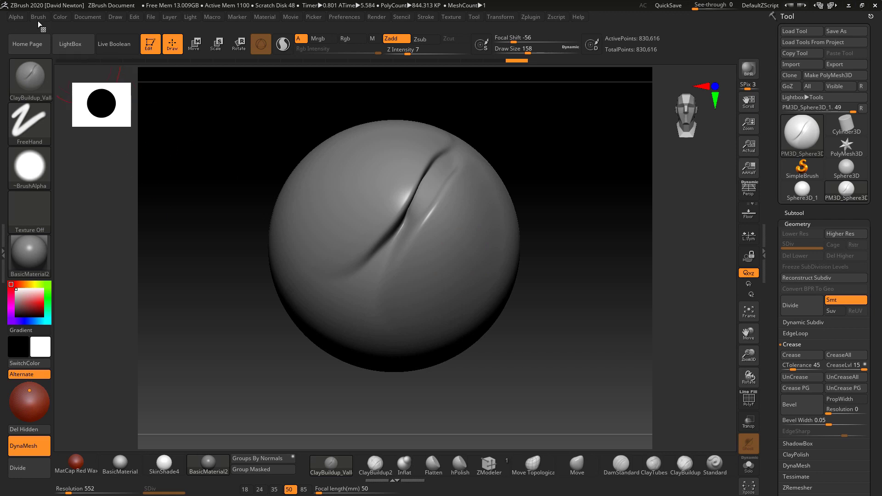